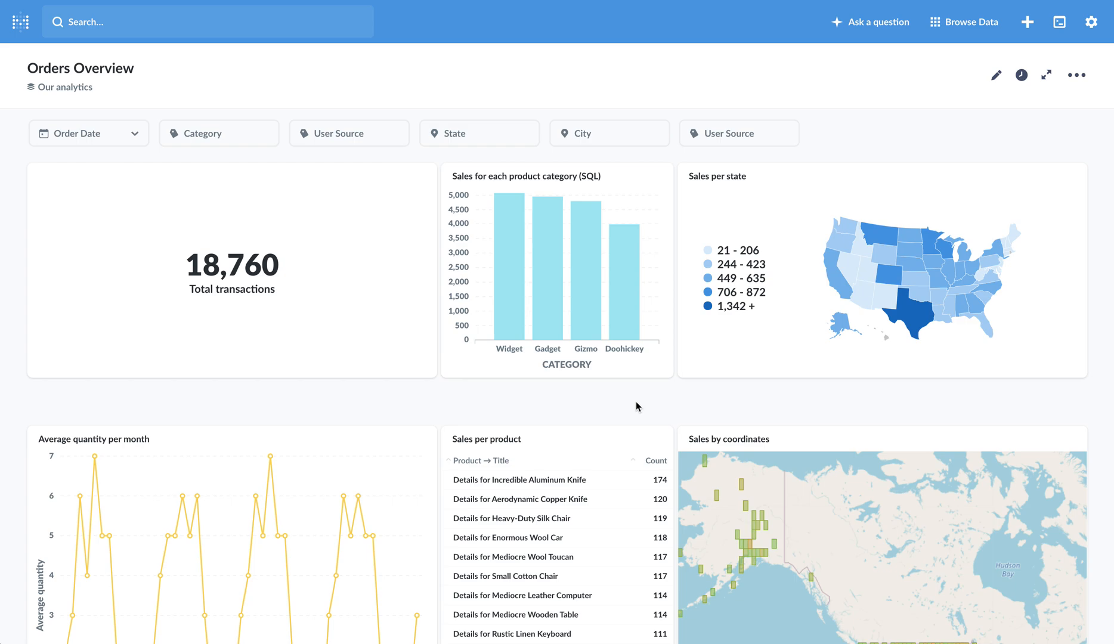
mouse_move(675, 406)
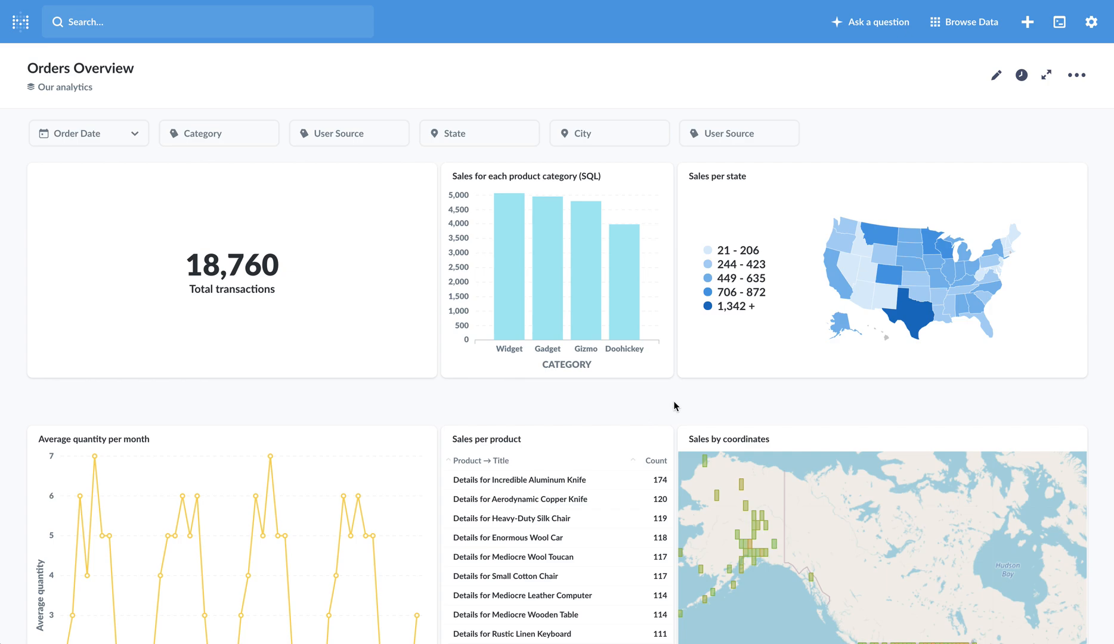
mouse_move(997, 75)
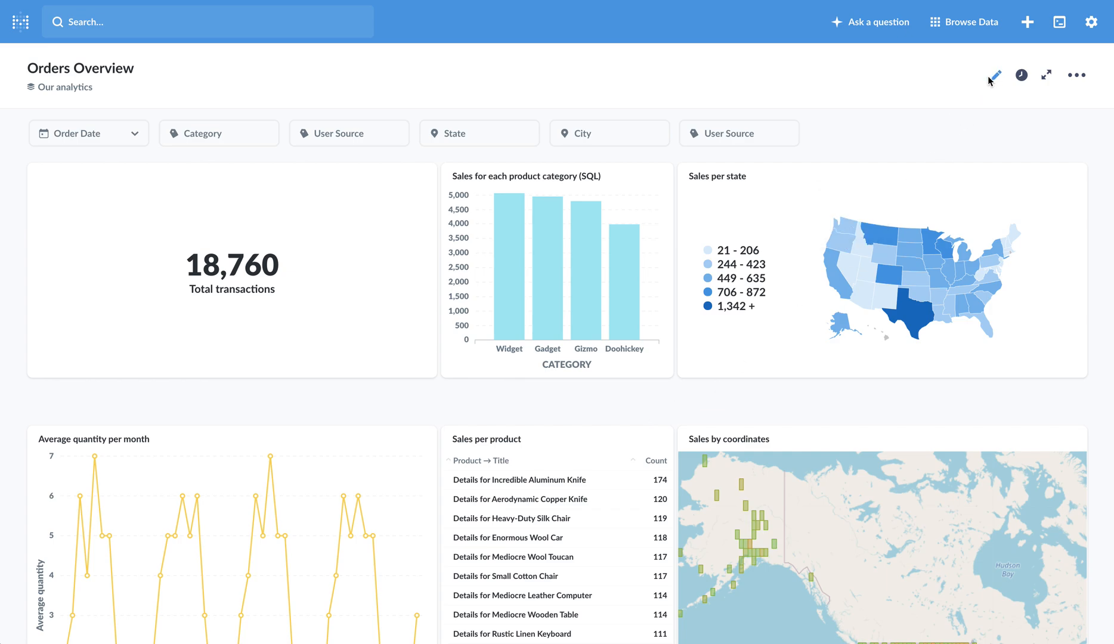
Step: Enter dashboard editing and show the Sales per state map's click behavior (filters the dashboard)
click(994, 75)
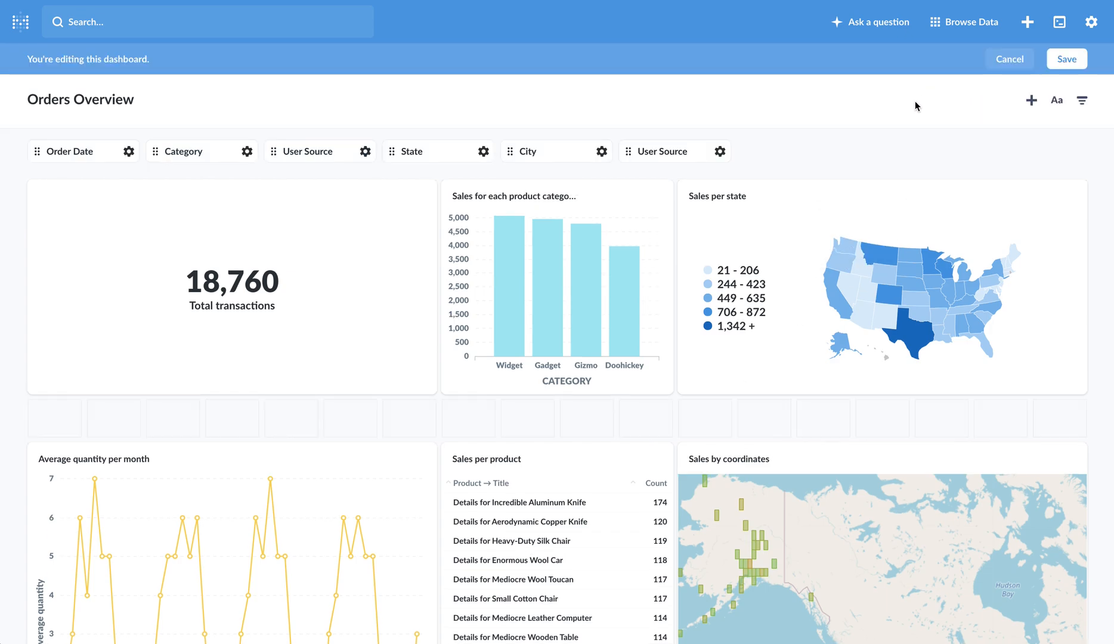
mouse_move(1047, 196)
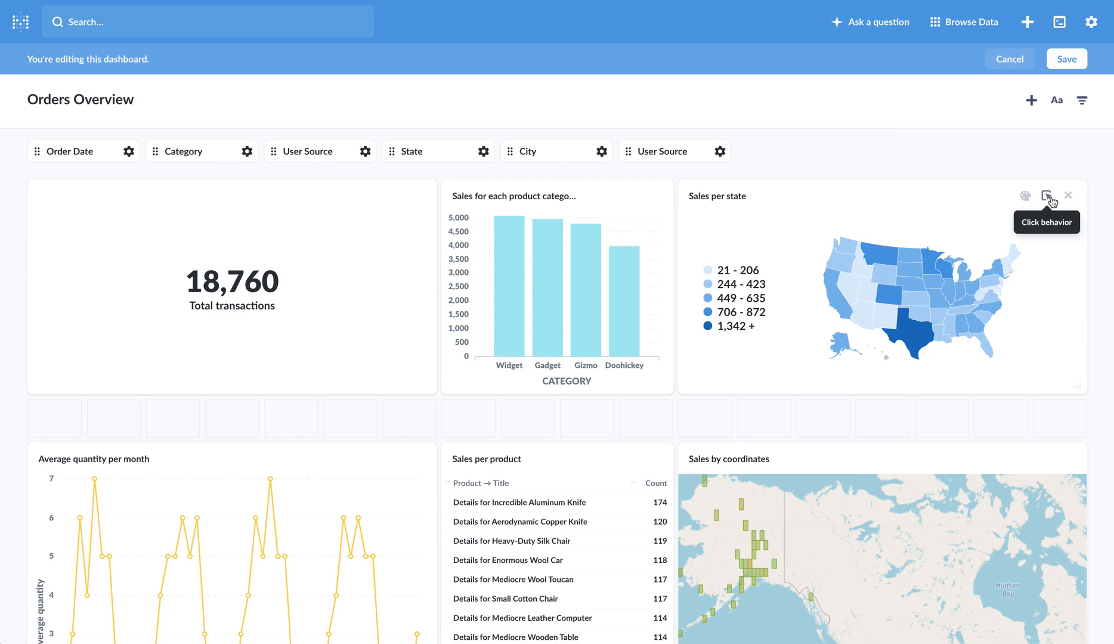
click(1054, 196)
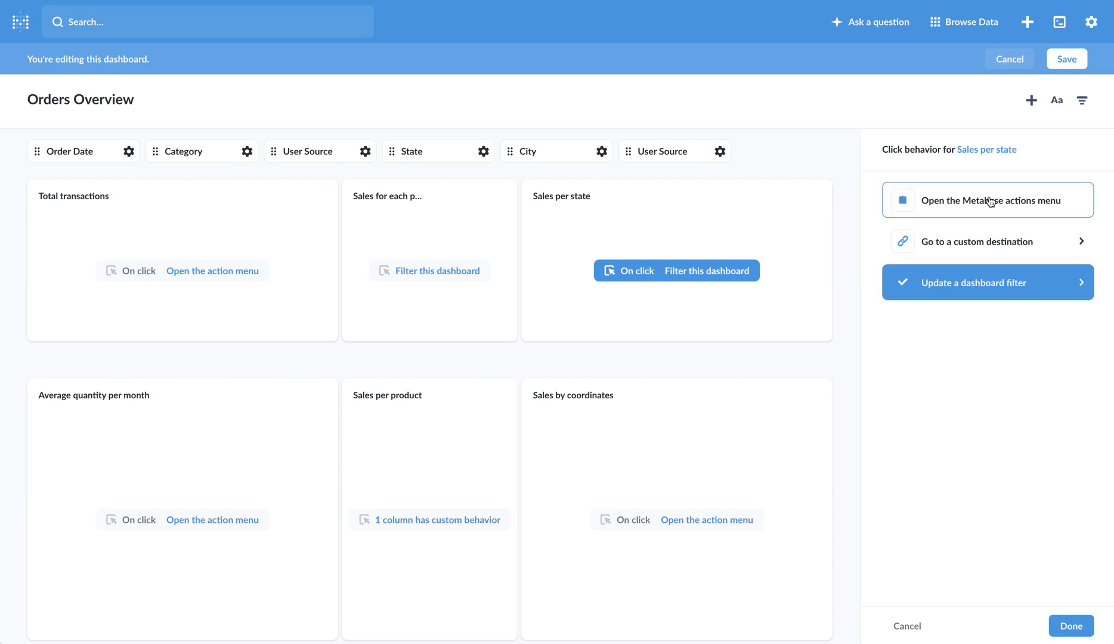
mouse_move(879, 238)
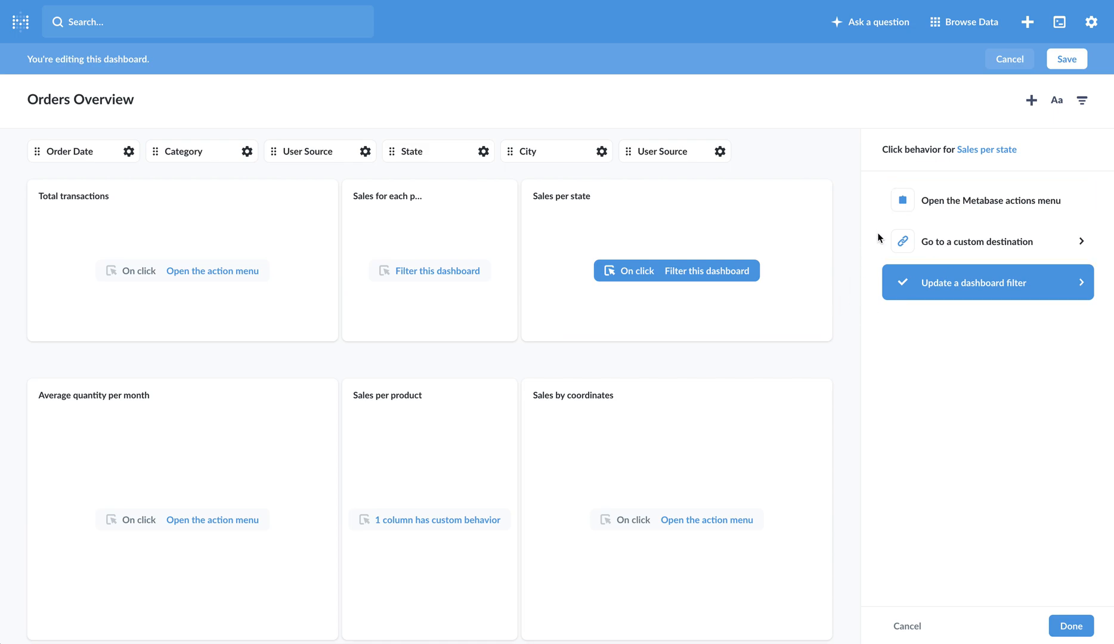
mouse_move(838, 244)
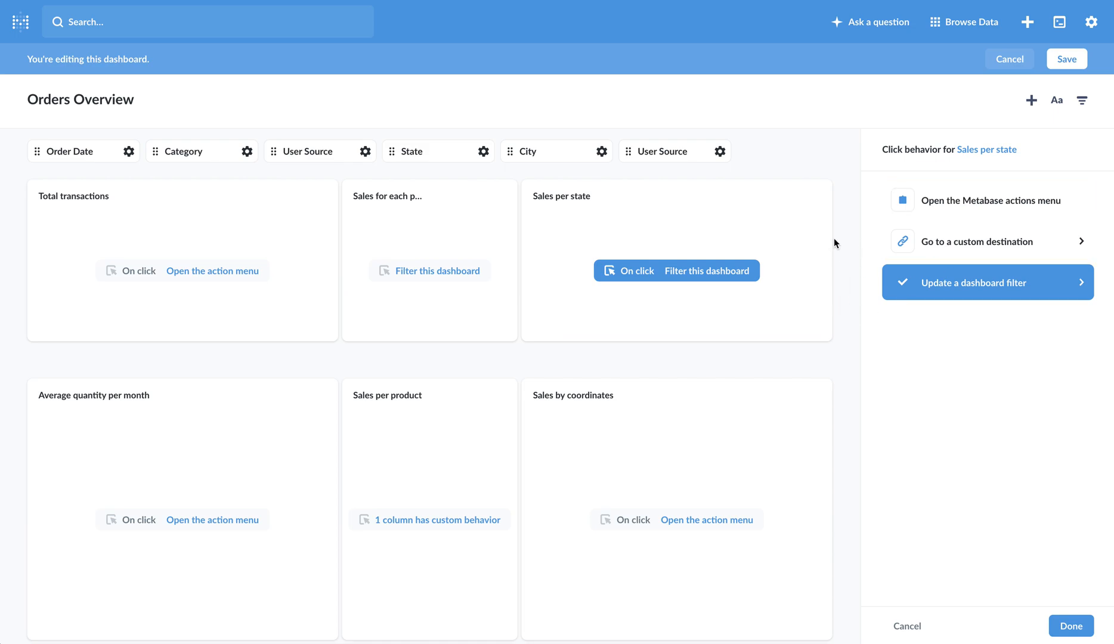
mouse_move(870, 247)
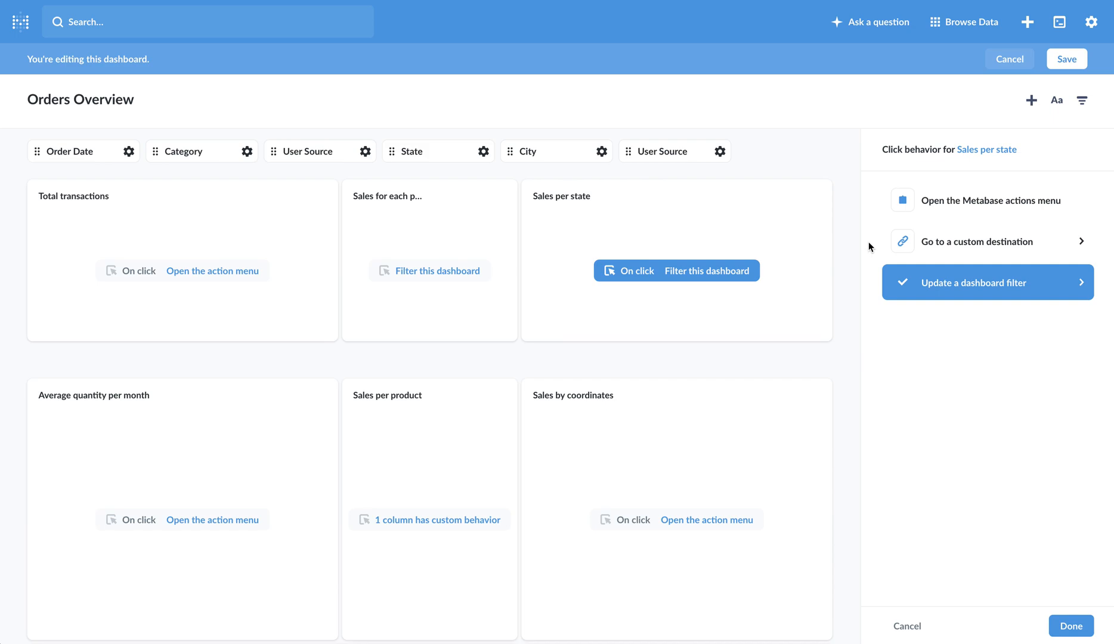
mouse_move(855, 282)
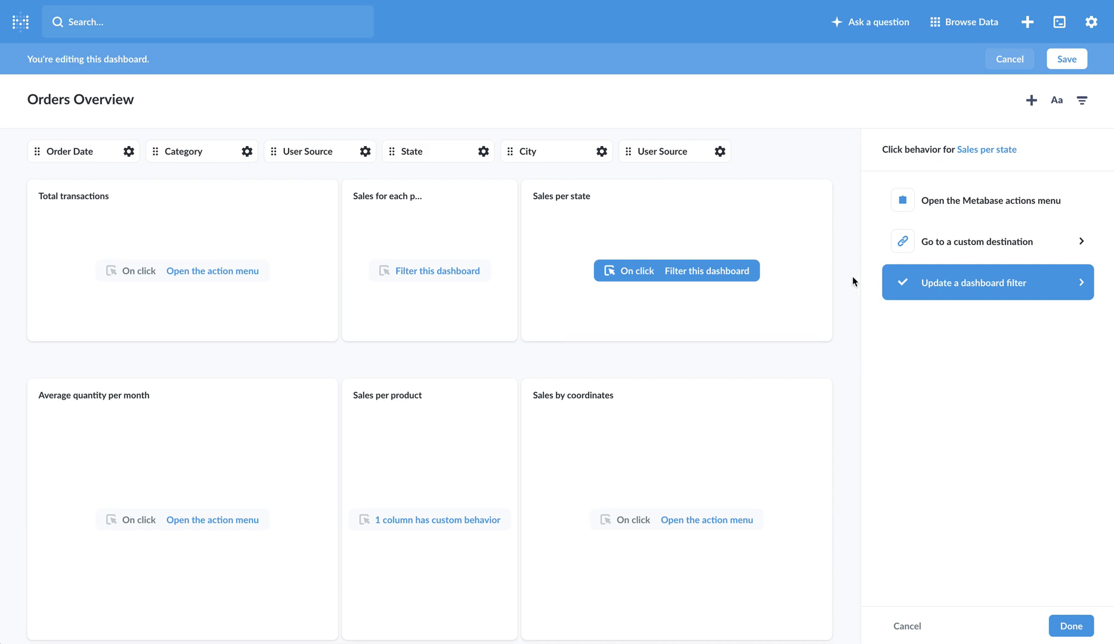
mouse_move(893, 329)
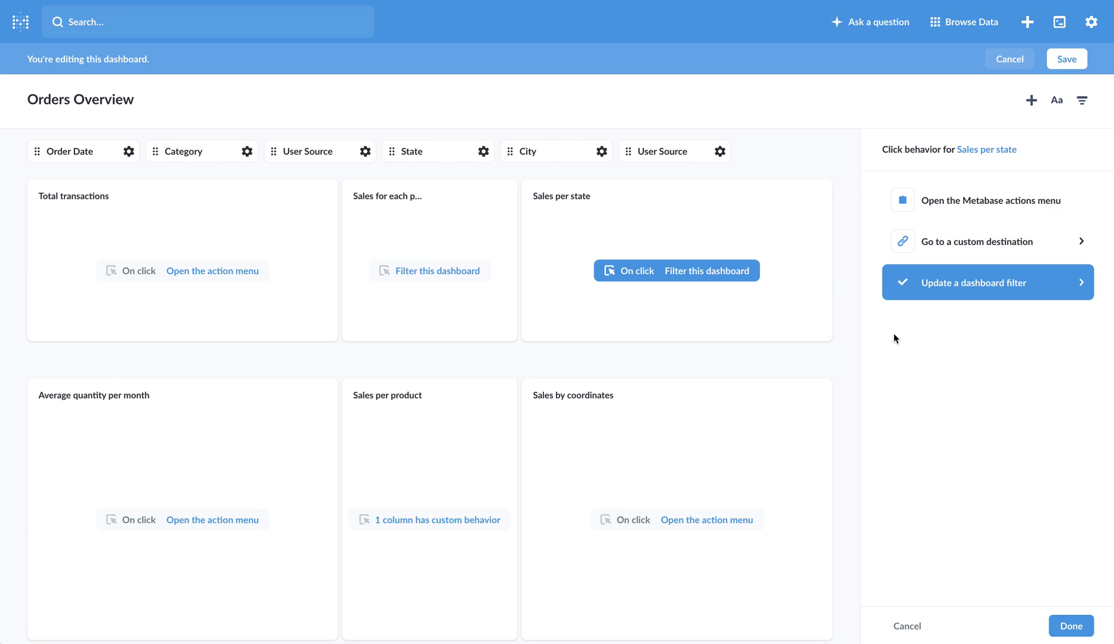
mouse_move(974, 310)
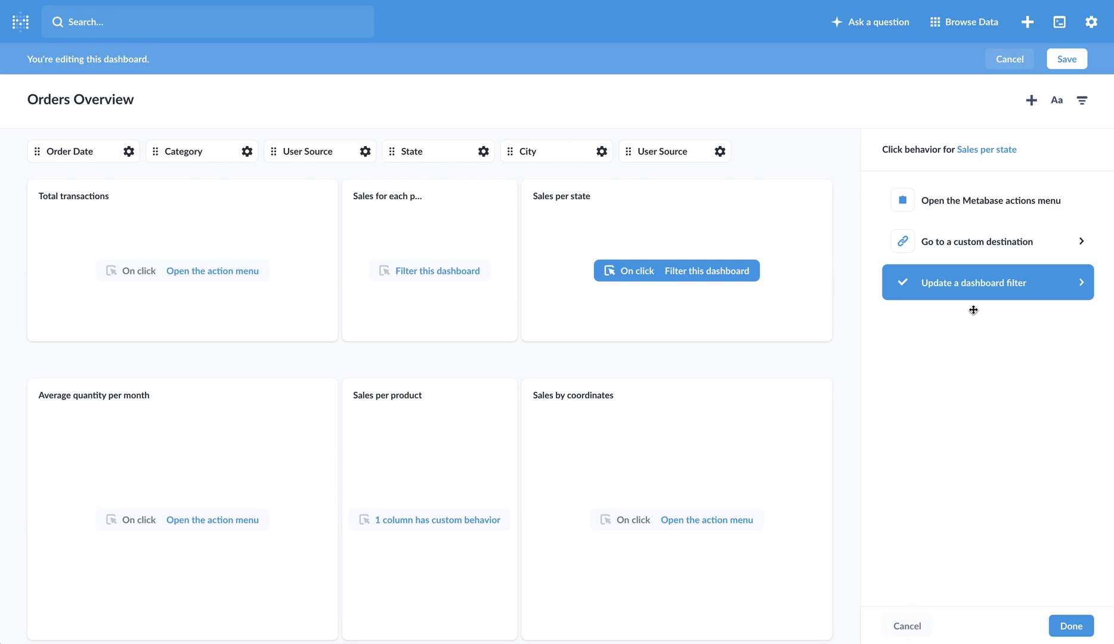
Step: Finish editing so the Orders Overview dashboard shows its live charts, map and filters
click(1069, 626)
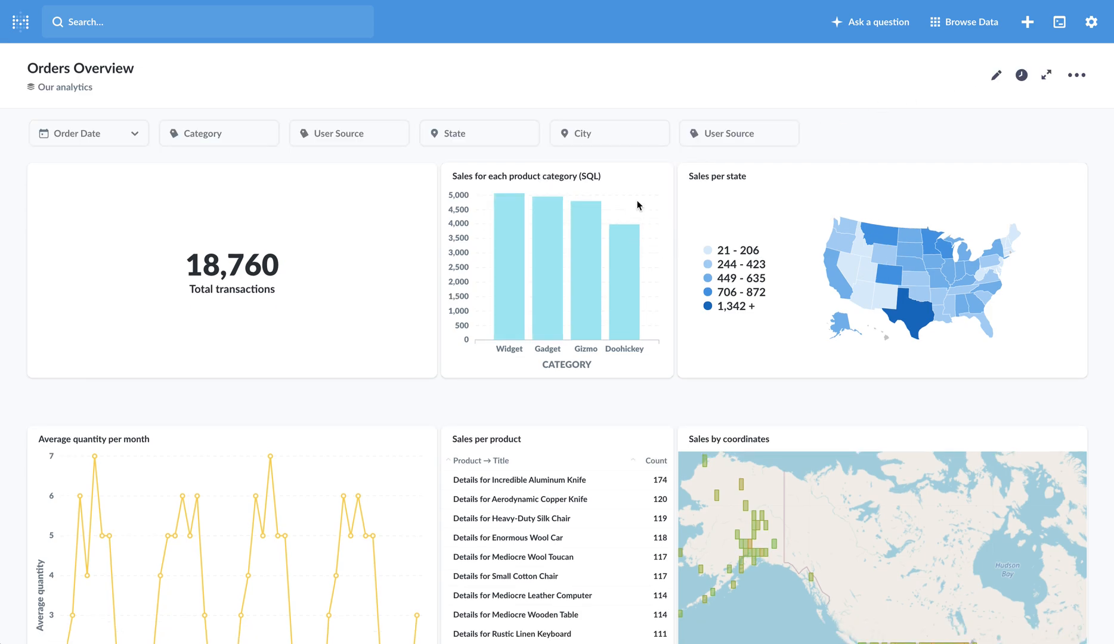
mouse_move(645, 207)
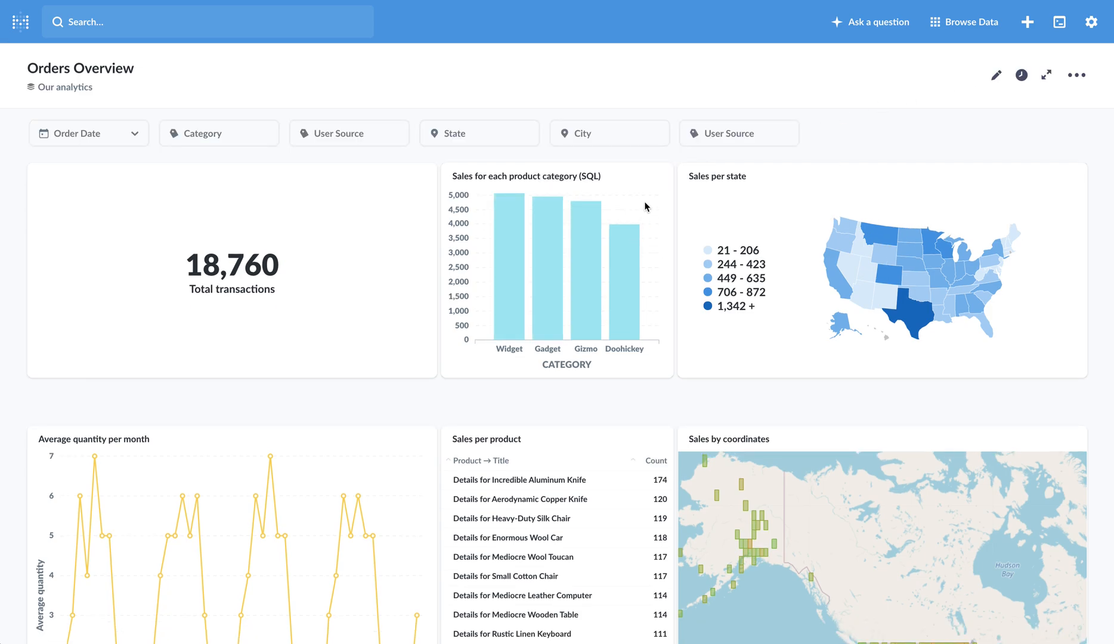
mouse_move(507, 214)
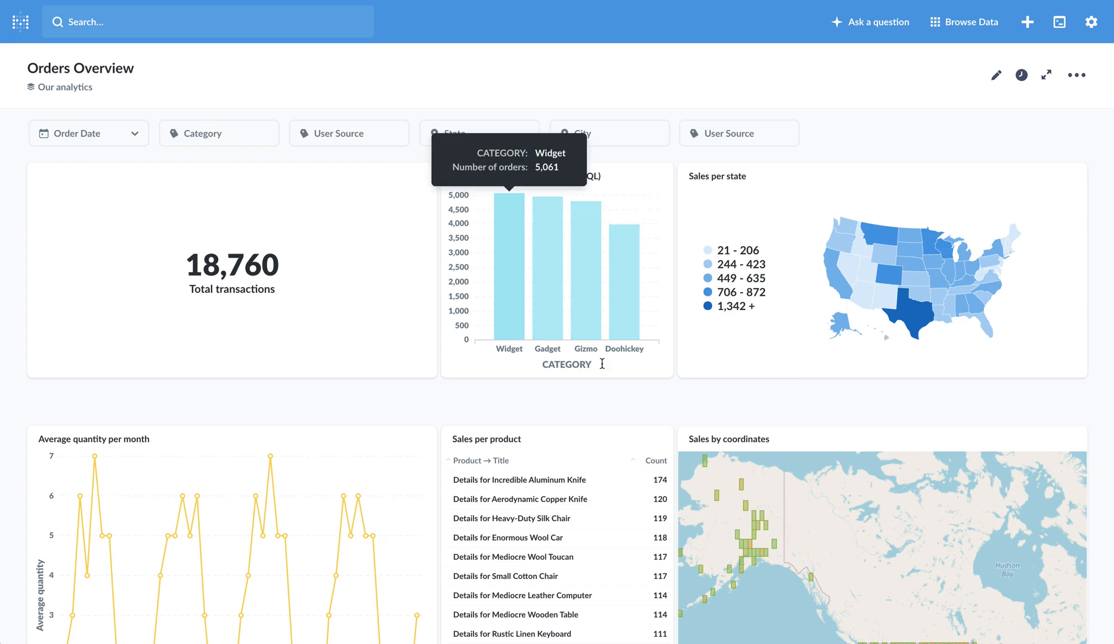
mouse_move(669, 222)
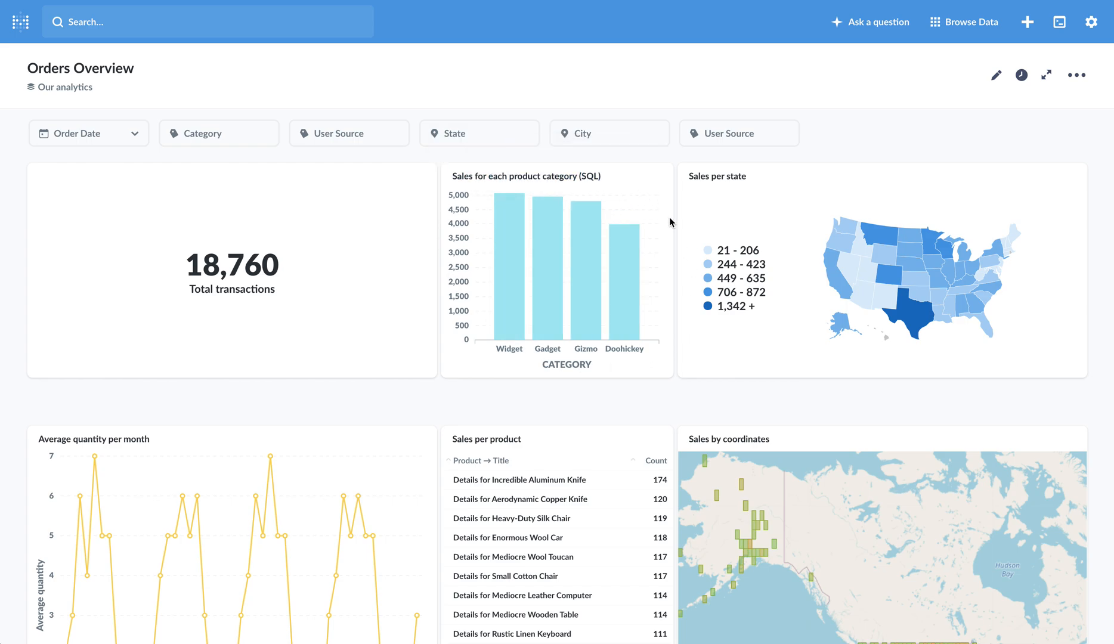
mouse_move(590, 175)
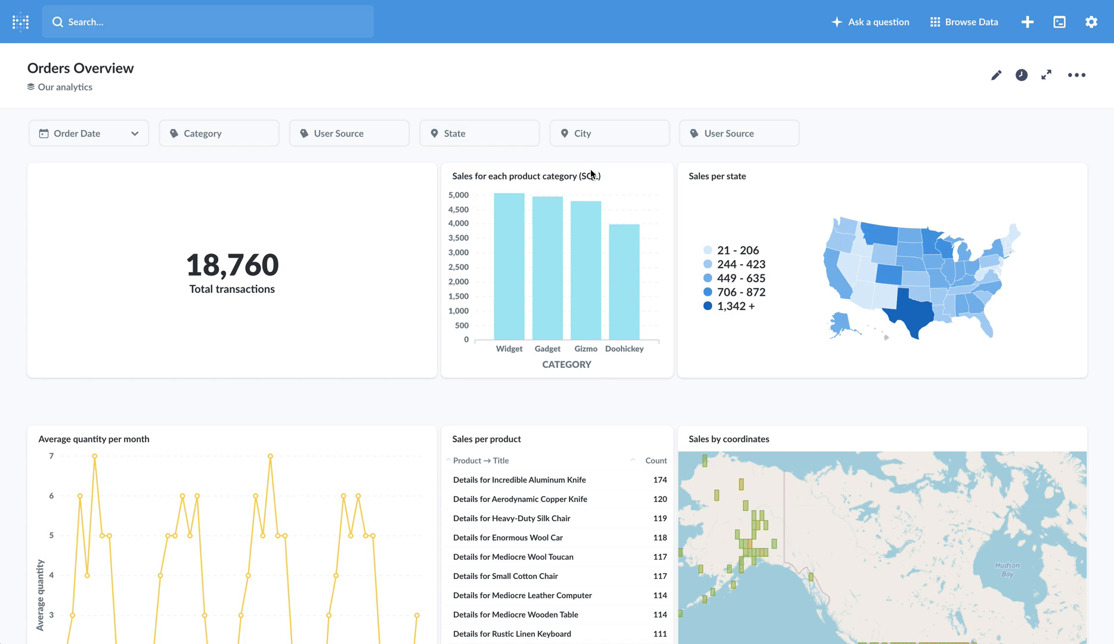
mouse_move(489, 303)
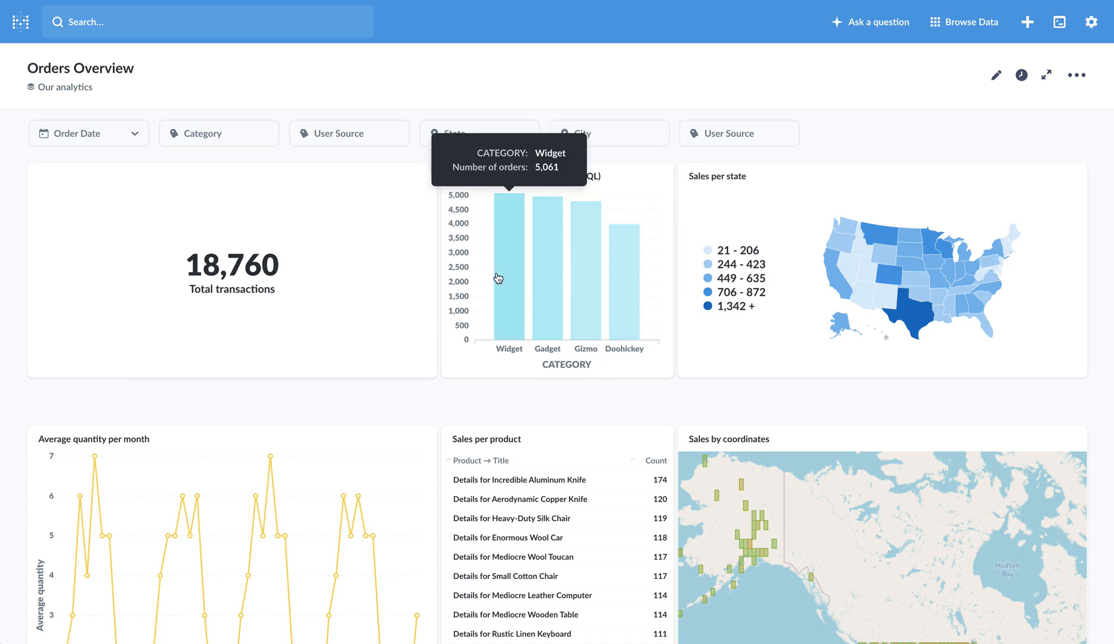
mouse_move(566, 353)
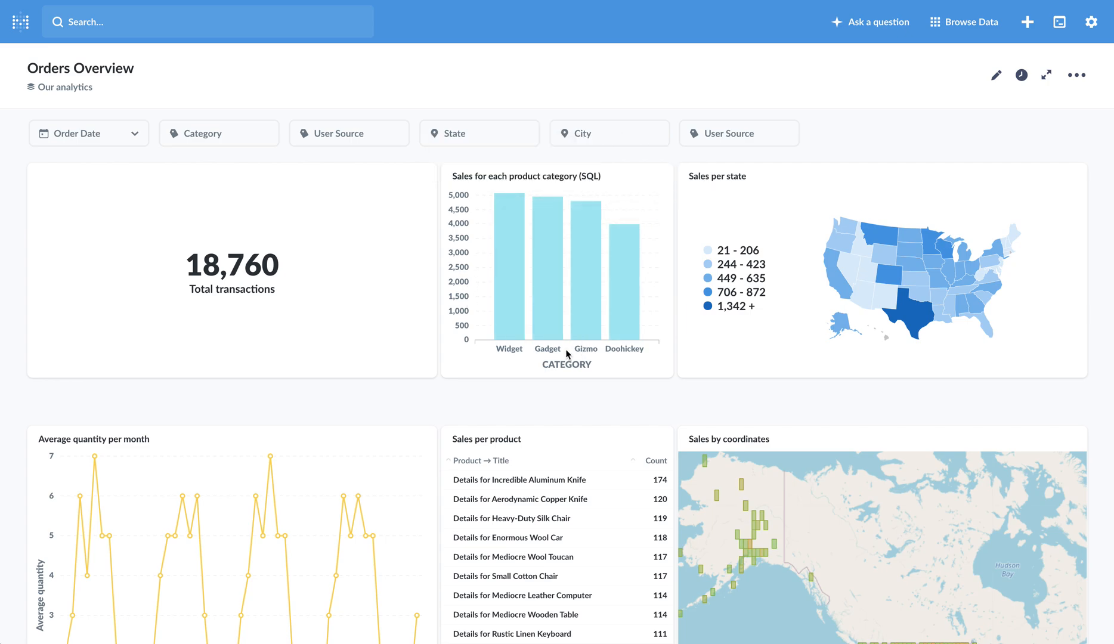
Step: Set the Category filter to Widget, dropping total transactions to 5,061
click(214, 132)
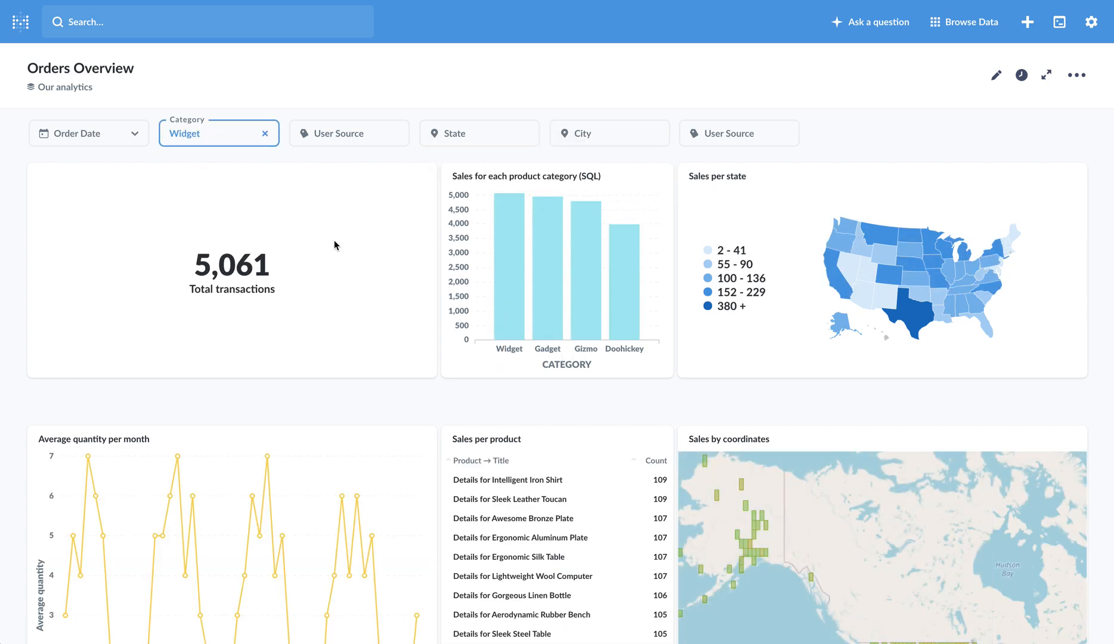
mouse_move(841, 405)
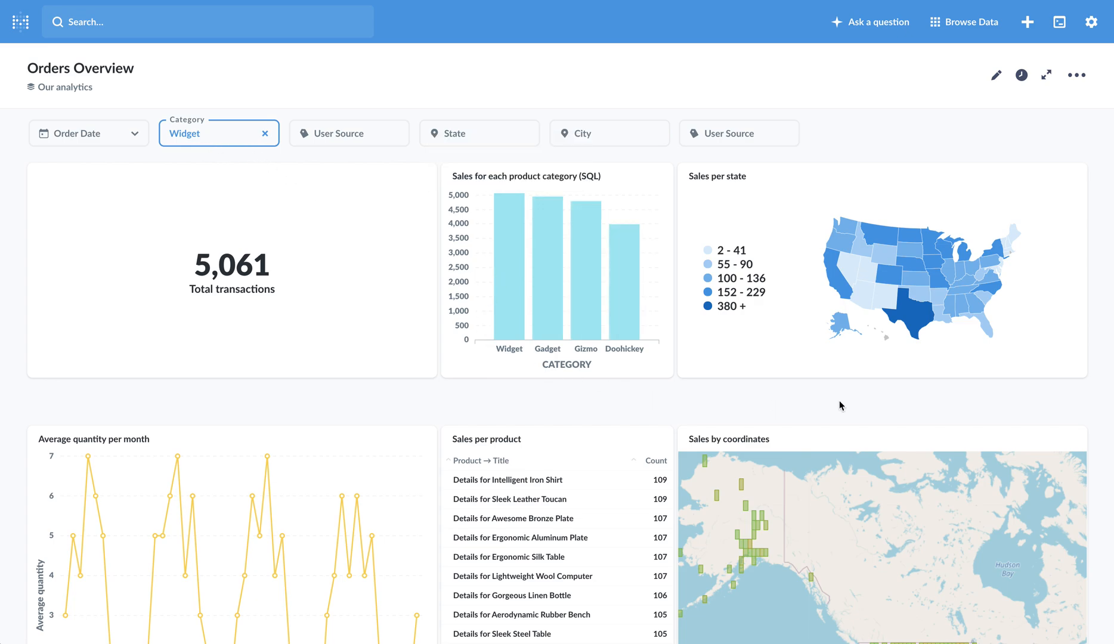
mouse_move(800, 211)
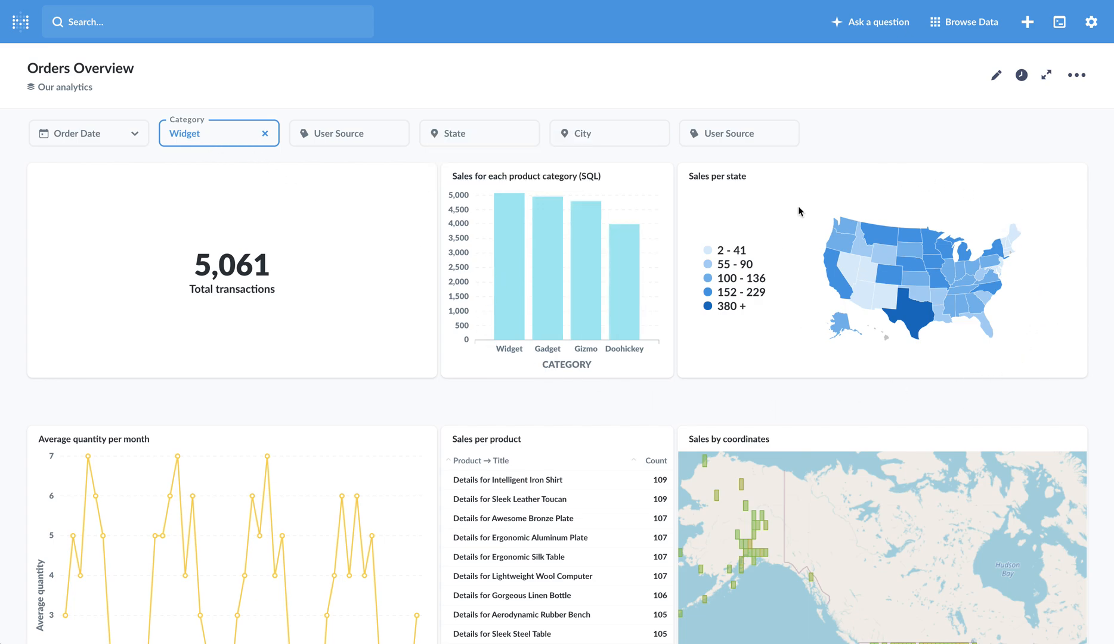
mouse_move(840, 291)
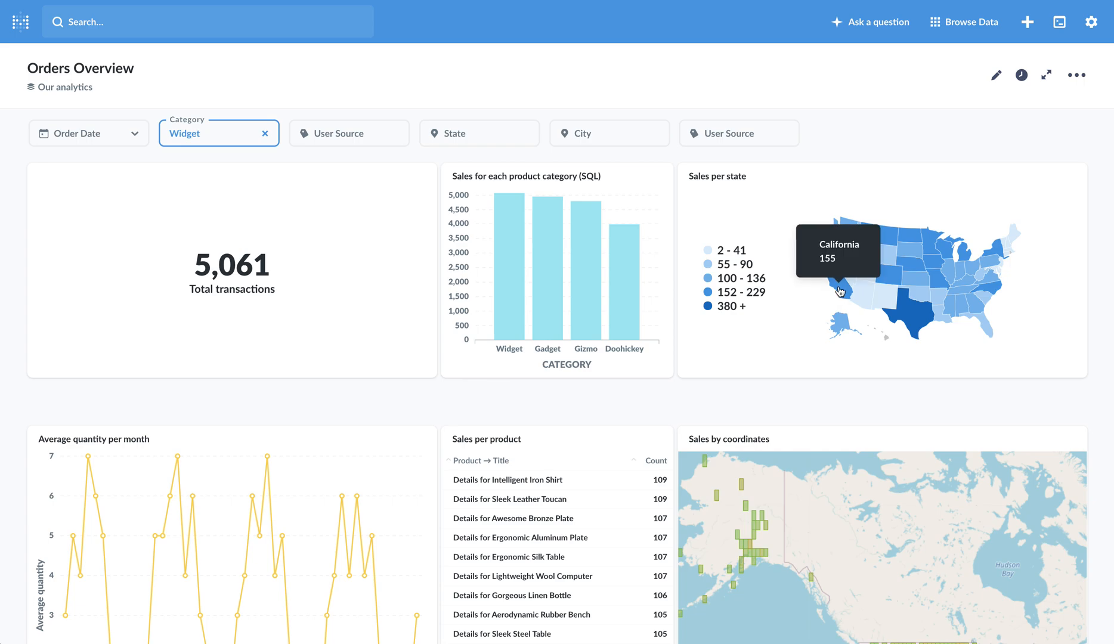
mouse_move(817, 273)
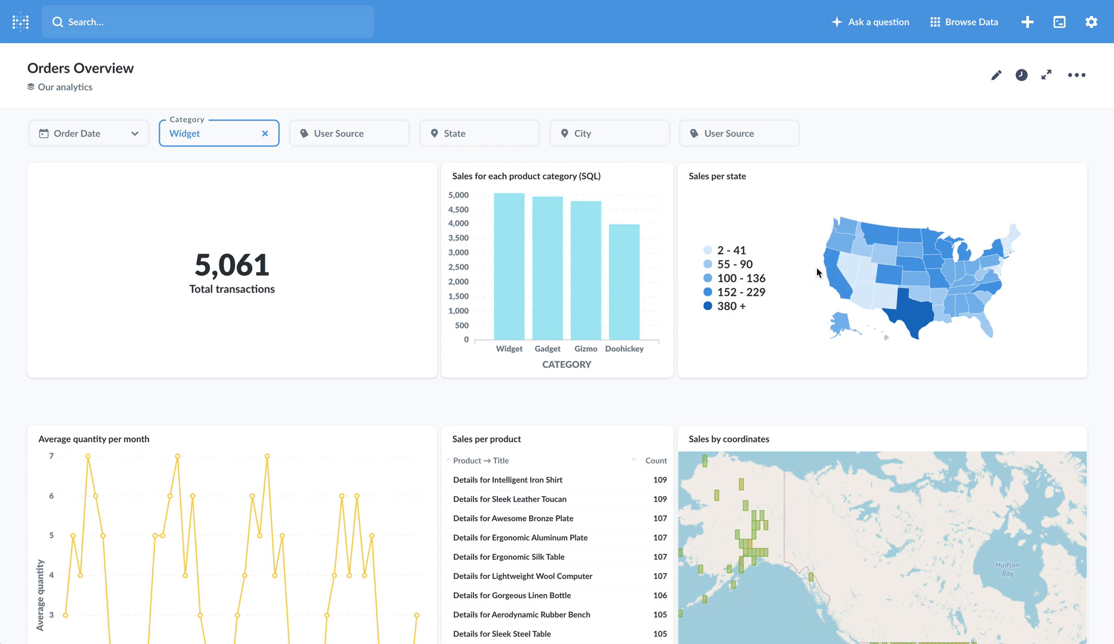
Step: Pick California on the Sales per state map, adding a CA State filter (155 transactions)
click(479, 132)
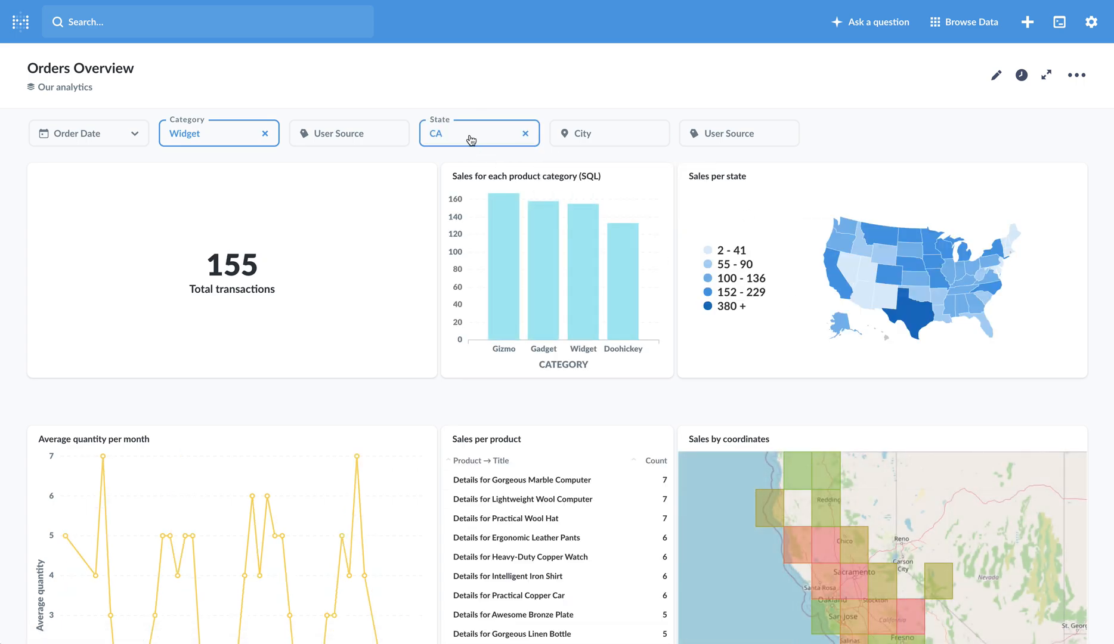
mouse_move(487, 165)
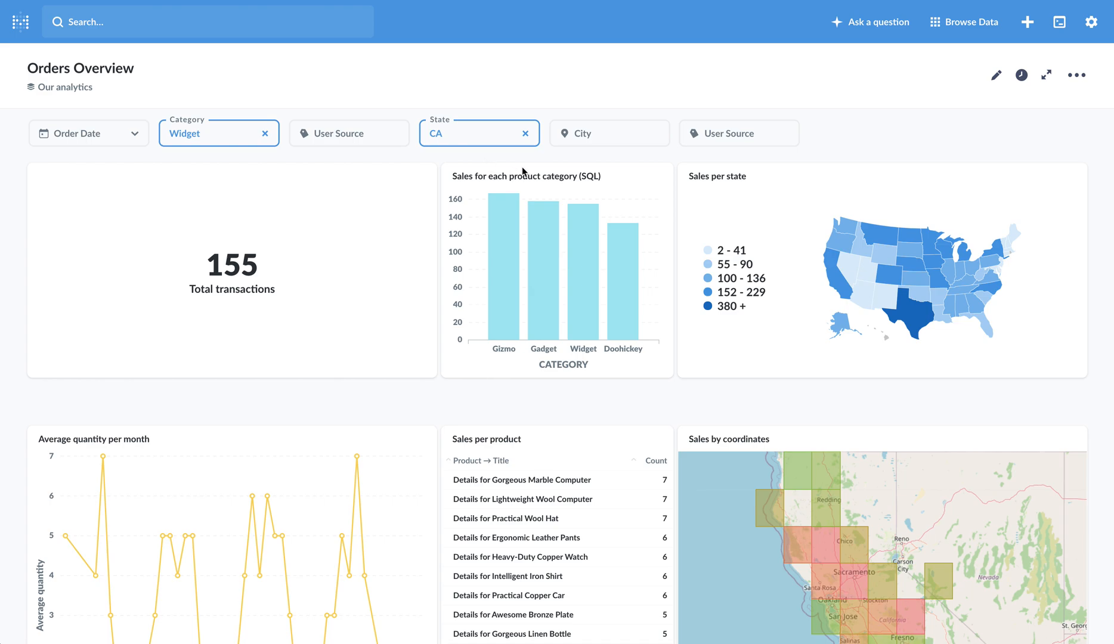
mouse_move(569, 160)
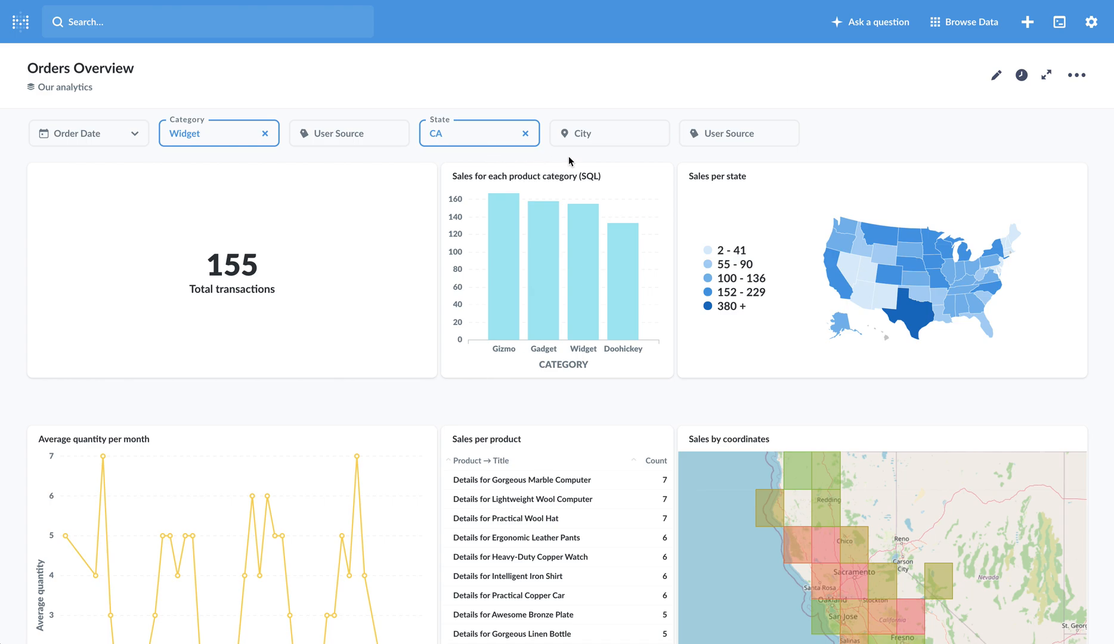
mouse_move(469, 154)
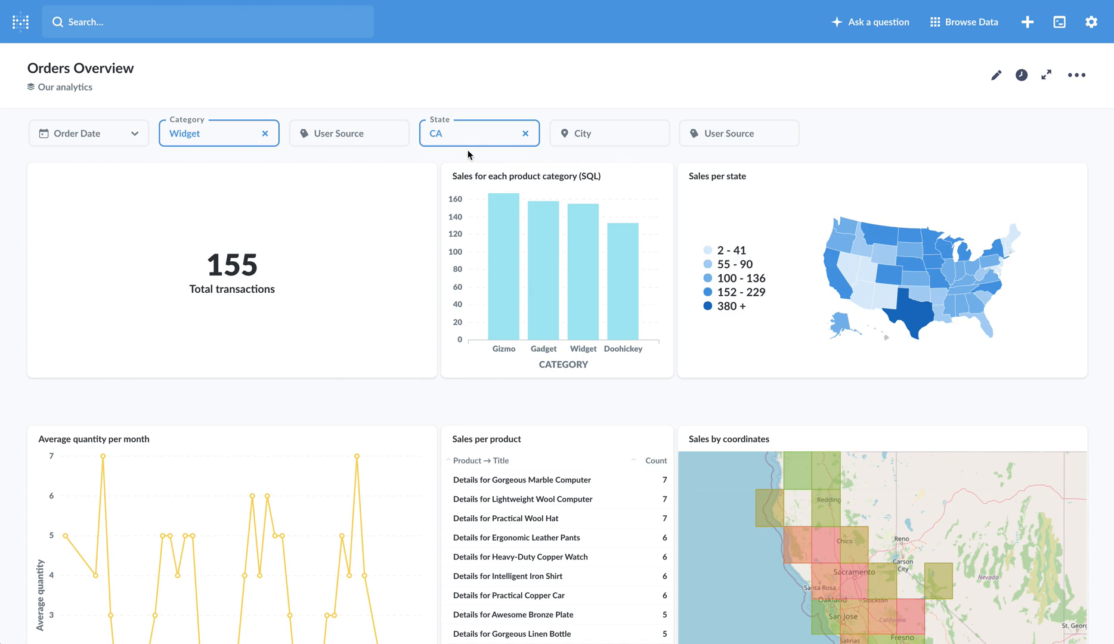
mouse_move(606, 138)
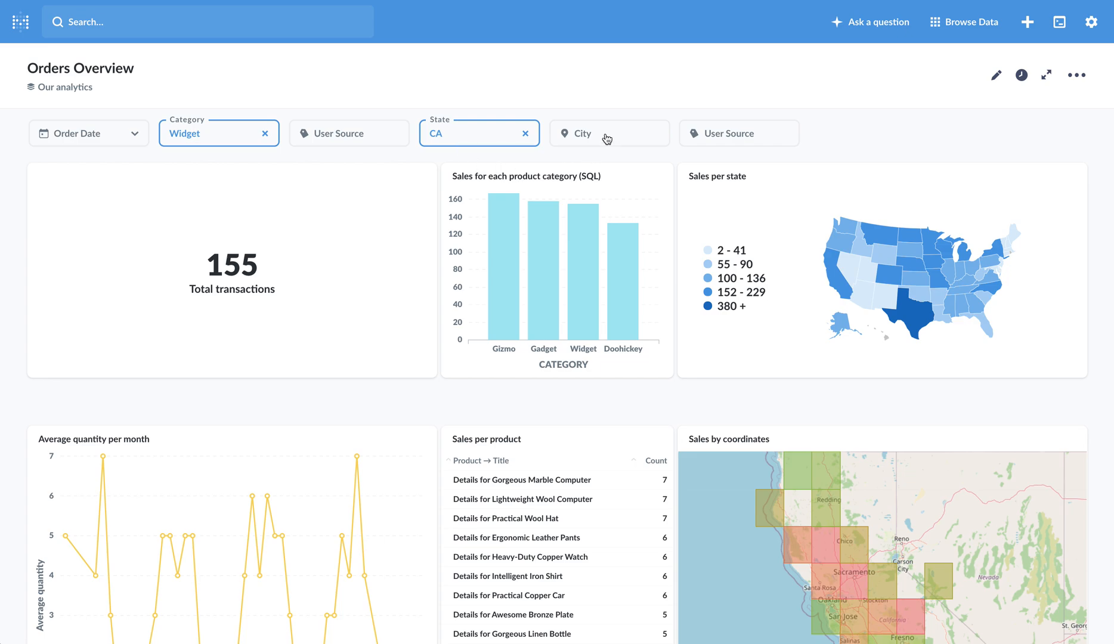
mouse_move(582, 159)
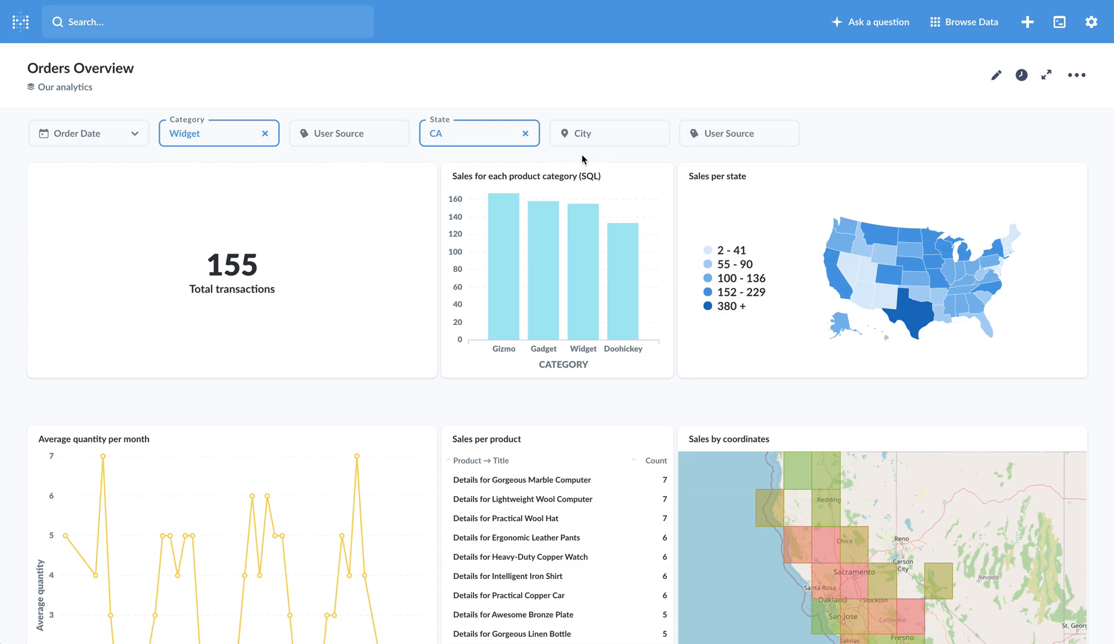
mouse_move(582, 145)
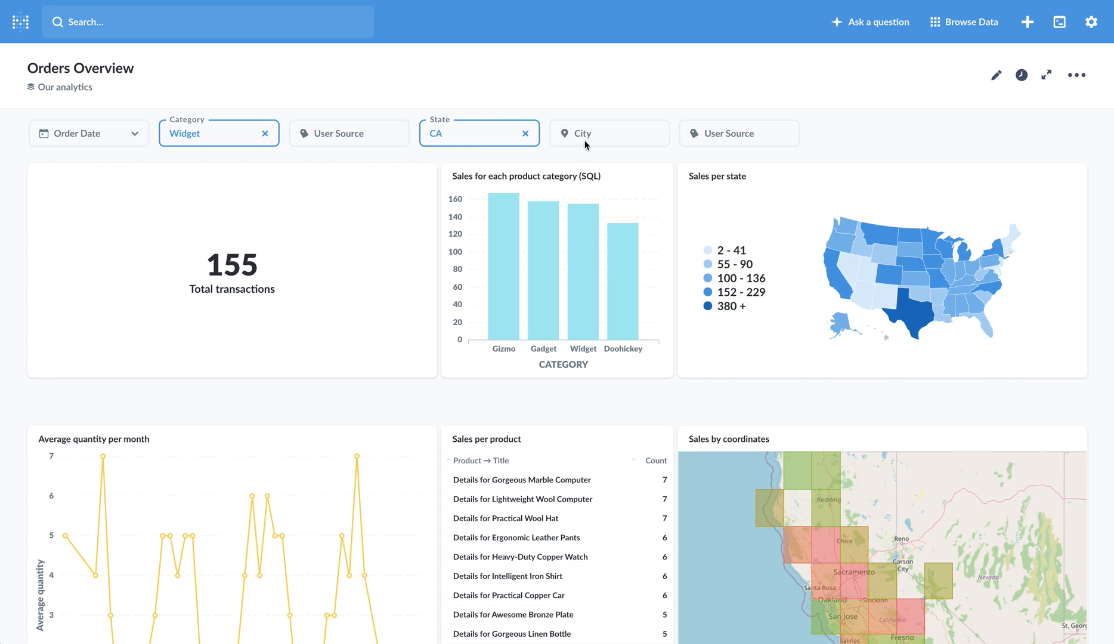
mouse_move(592, 138)
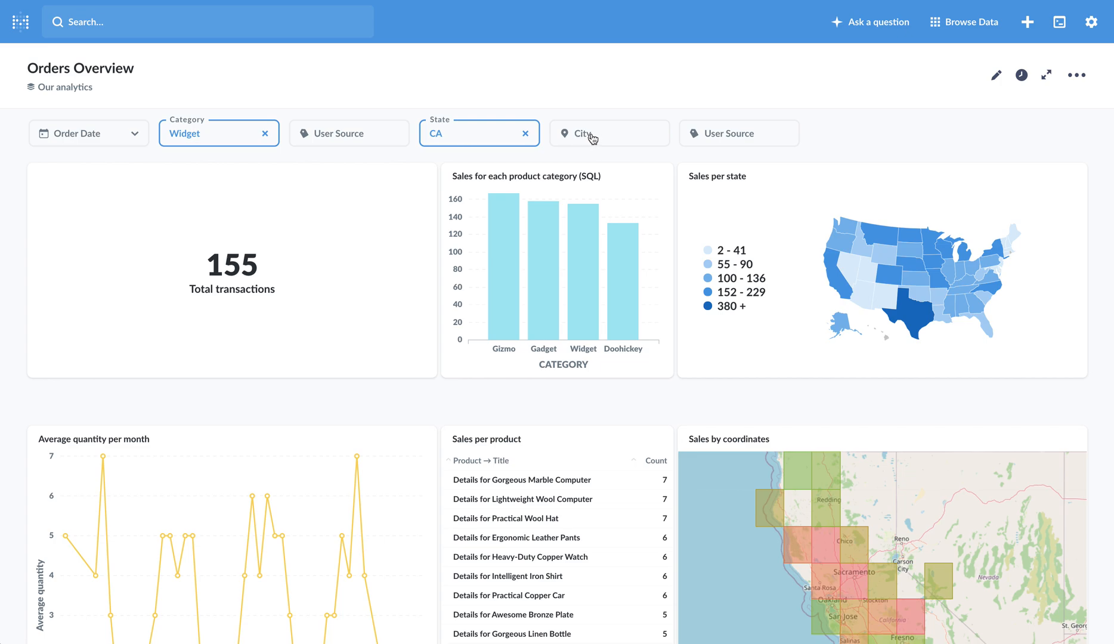
mouse_move(593, 145)
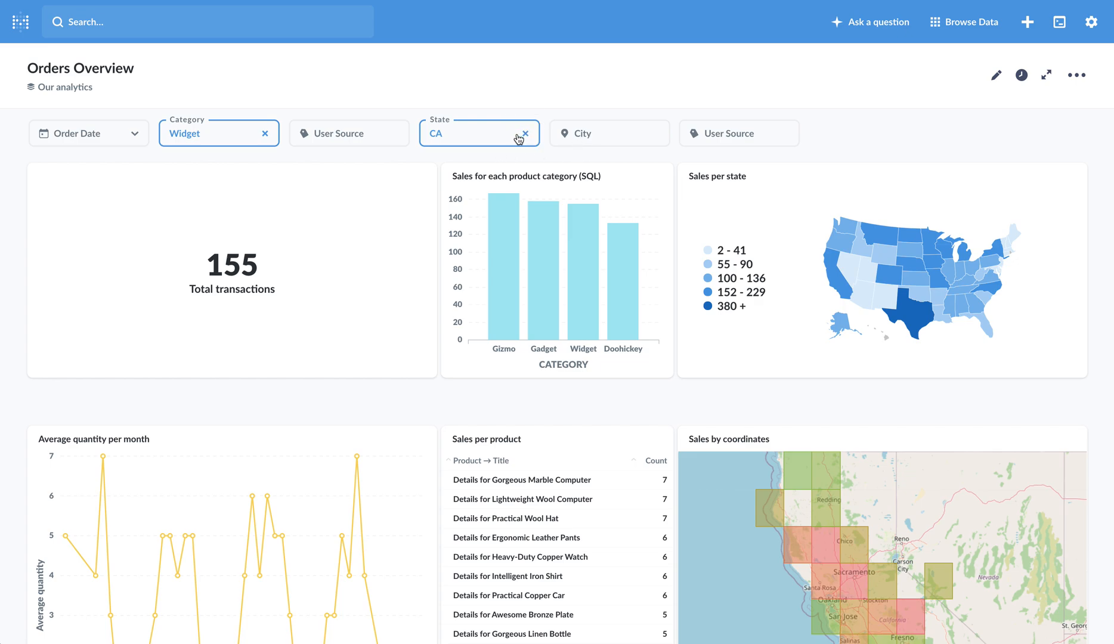
click(526, 132)
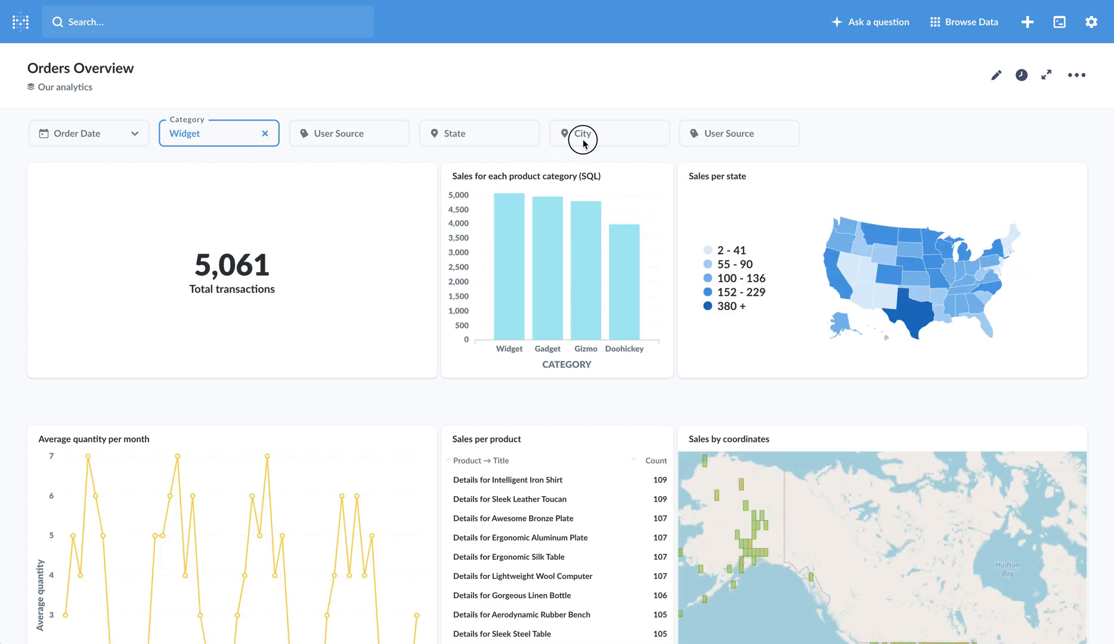
click(582, 132)
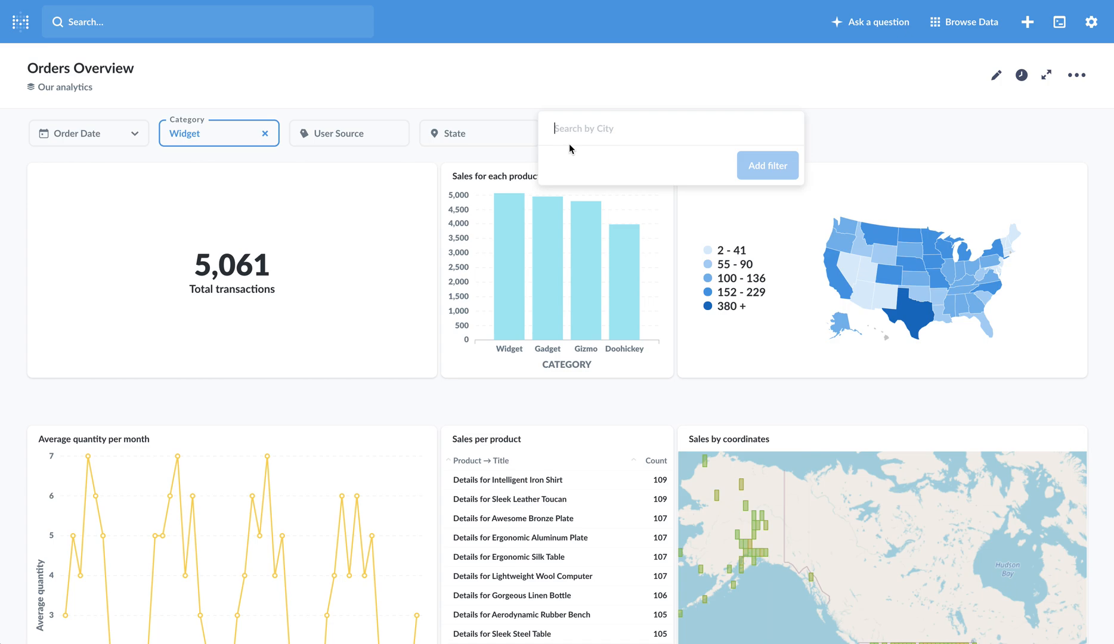
text(a)
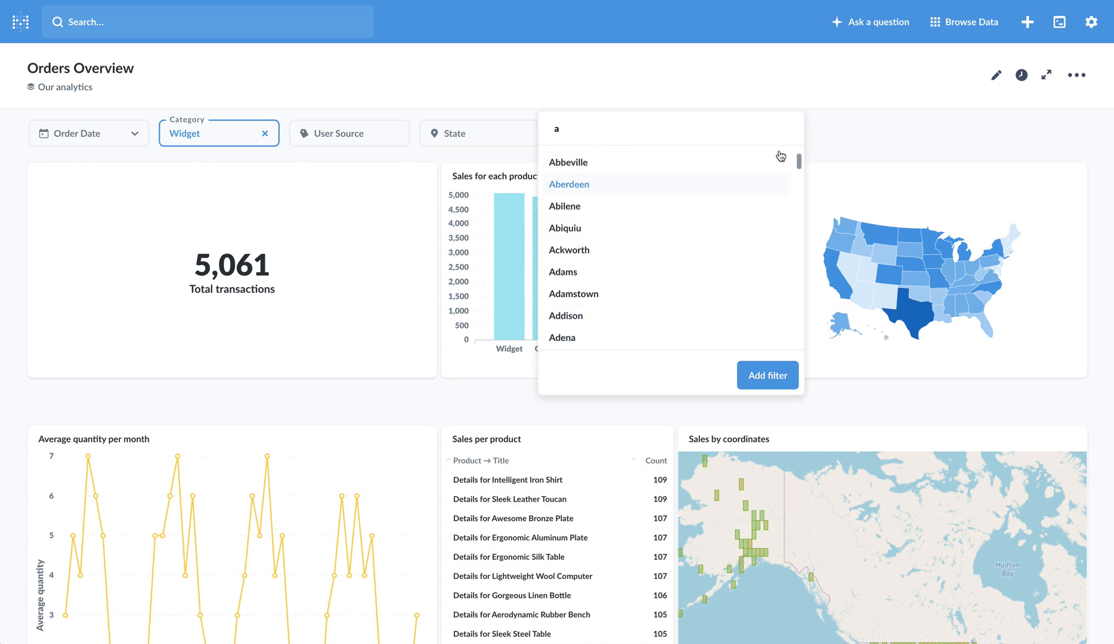
click(462, 132)
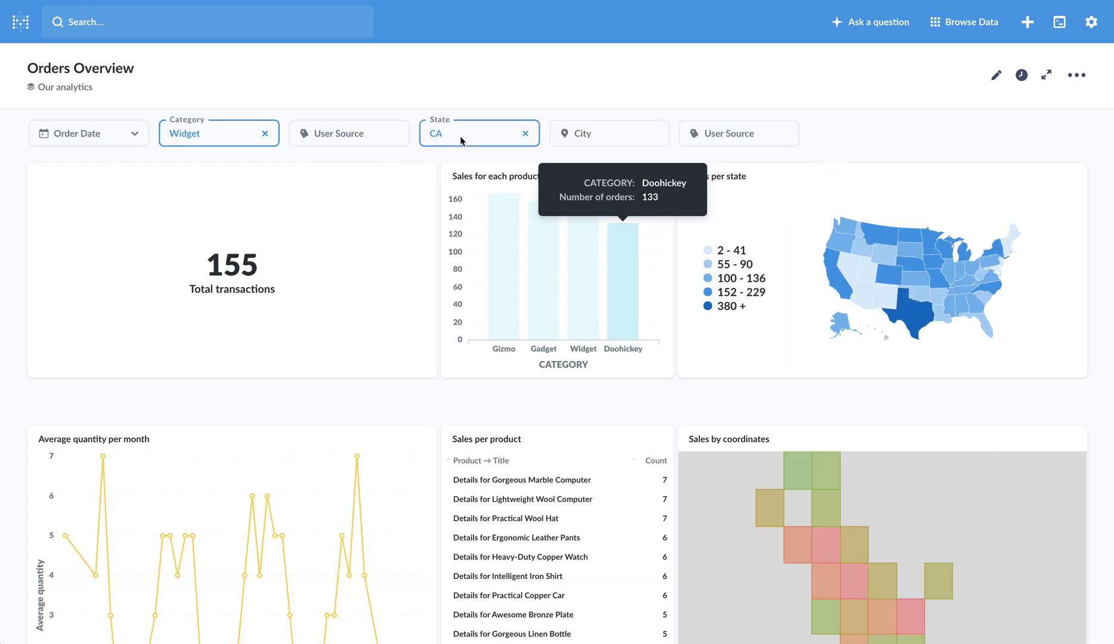
click(609, 133)
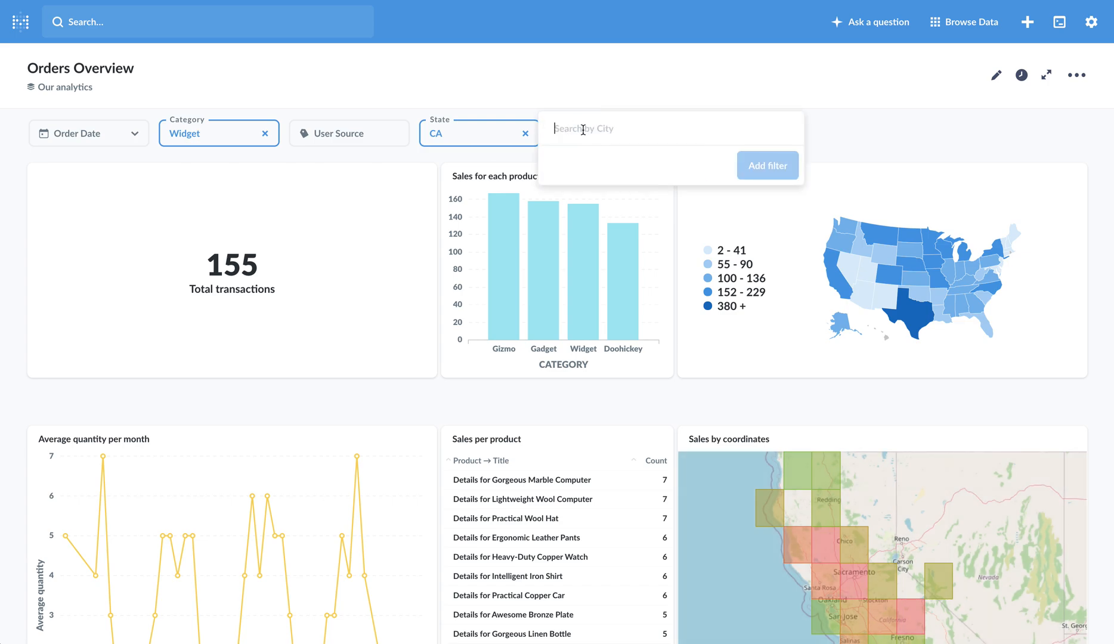
text(a)
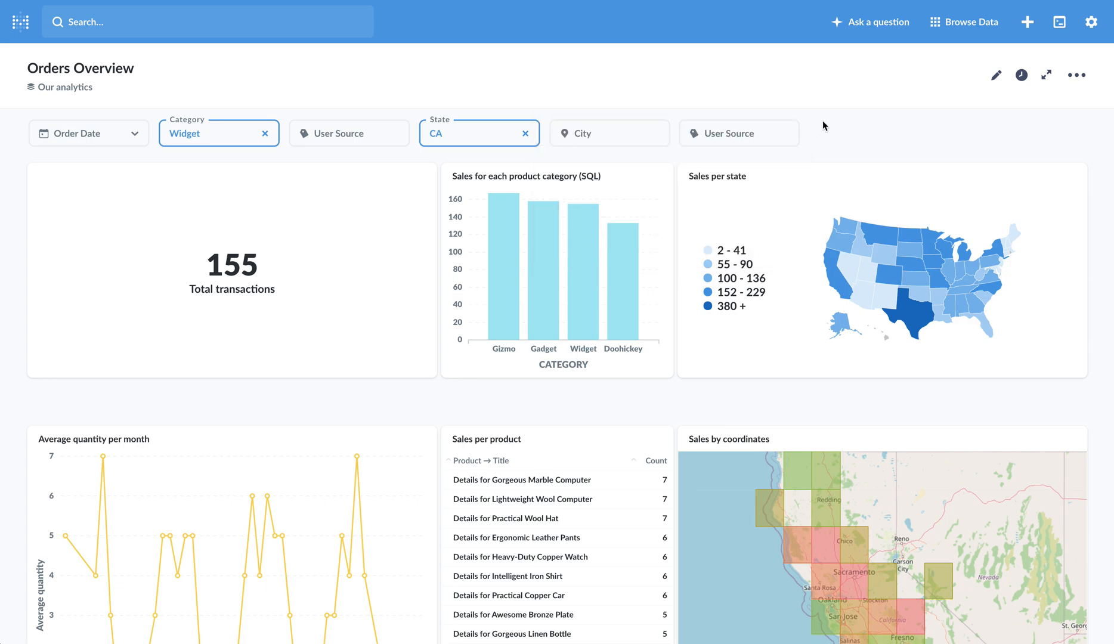
Step: Follow the Intelligent Iron Shirt row in Sales per product to its Individual Product Metrics dashboard for CA
scroll(down, 3)
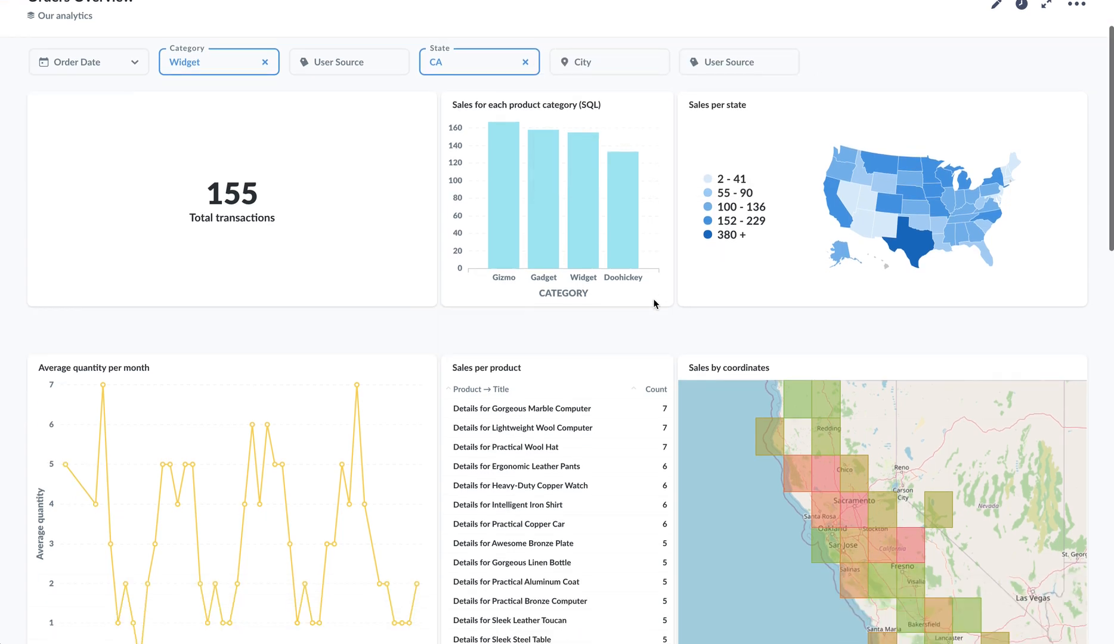
scroll(up, 3)
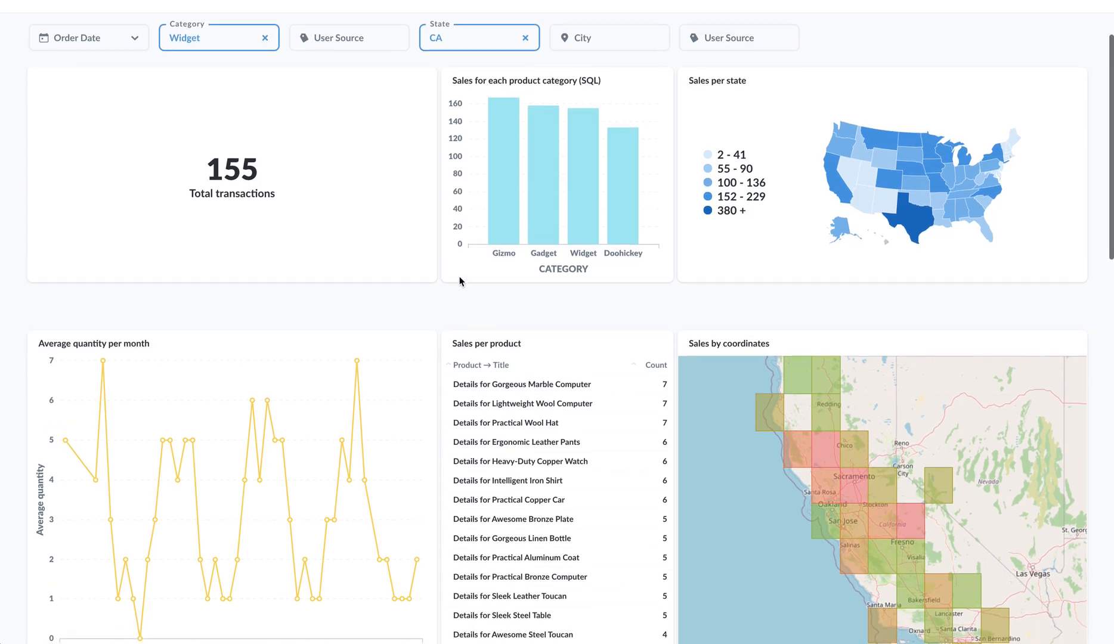
scroll(down, 3)
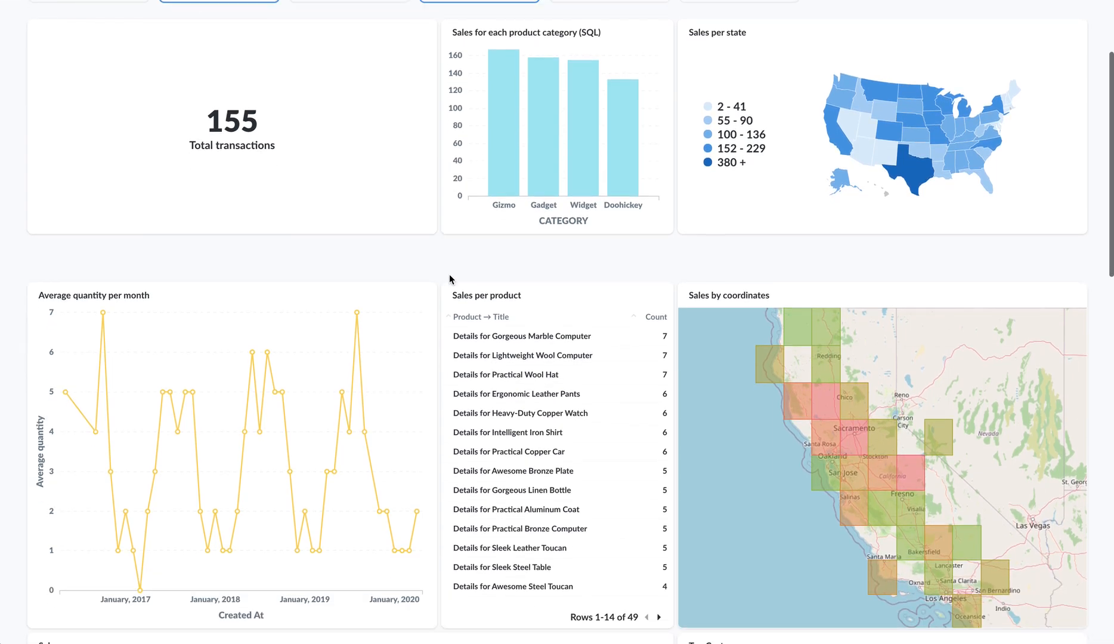
scroll(down, 3)
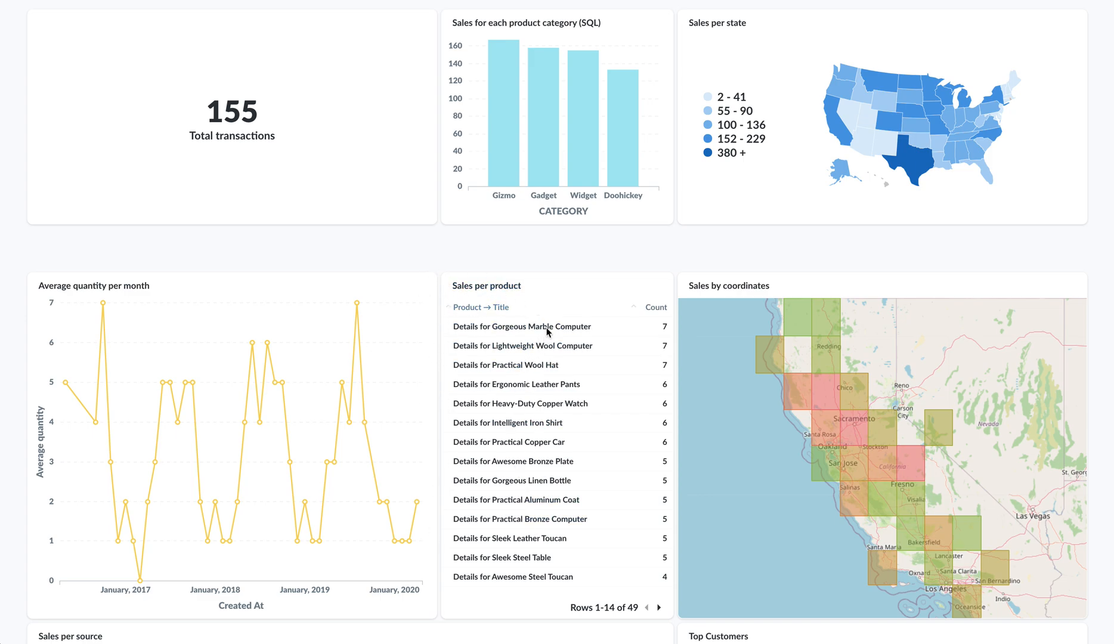
mouse_move(545, 347)
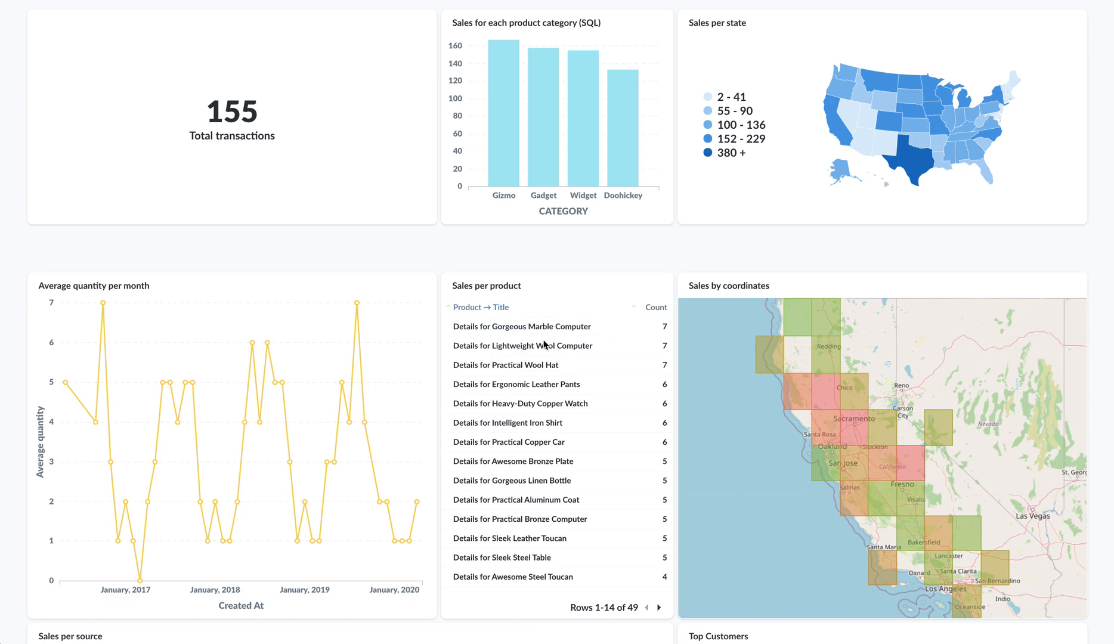
mouse_move(511, 392)
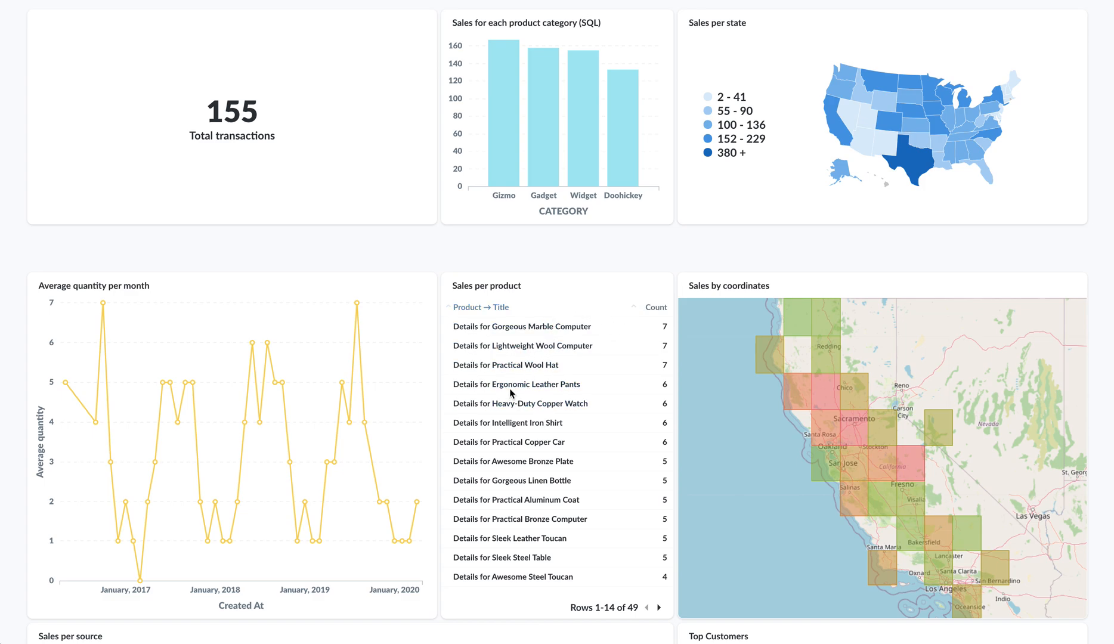
mouse_move(513, 461)
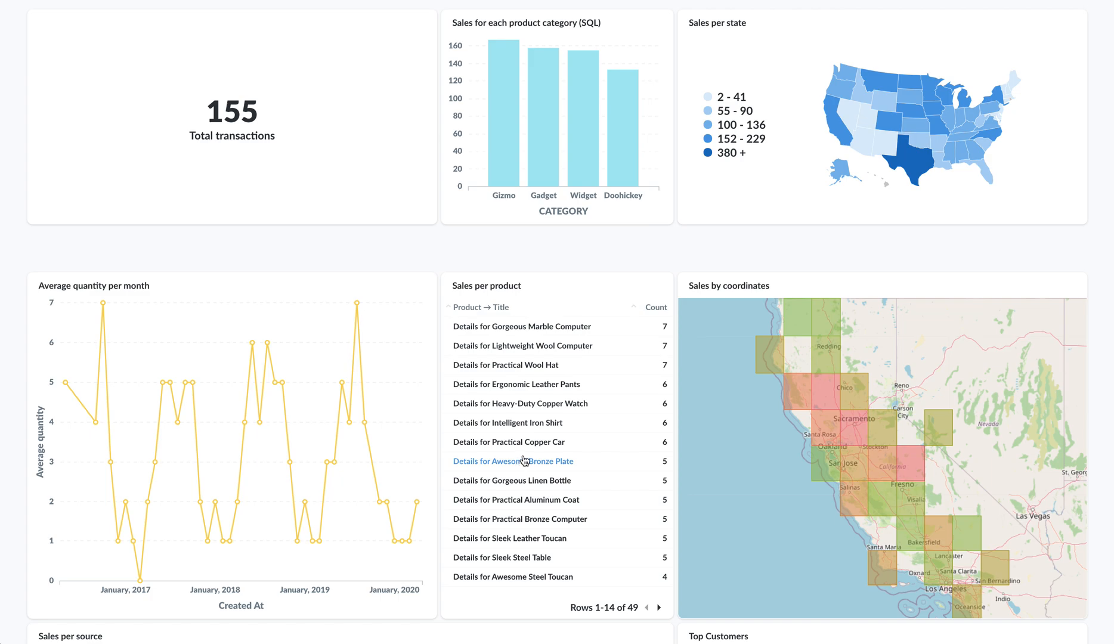
mouse_move(513, 435)
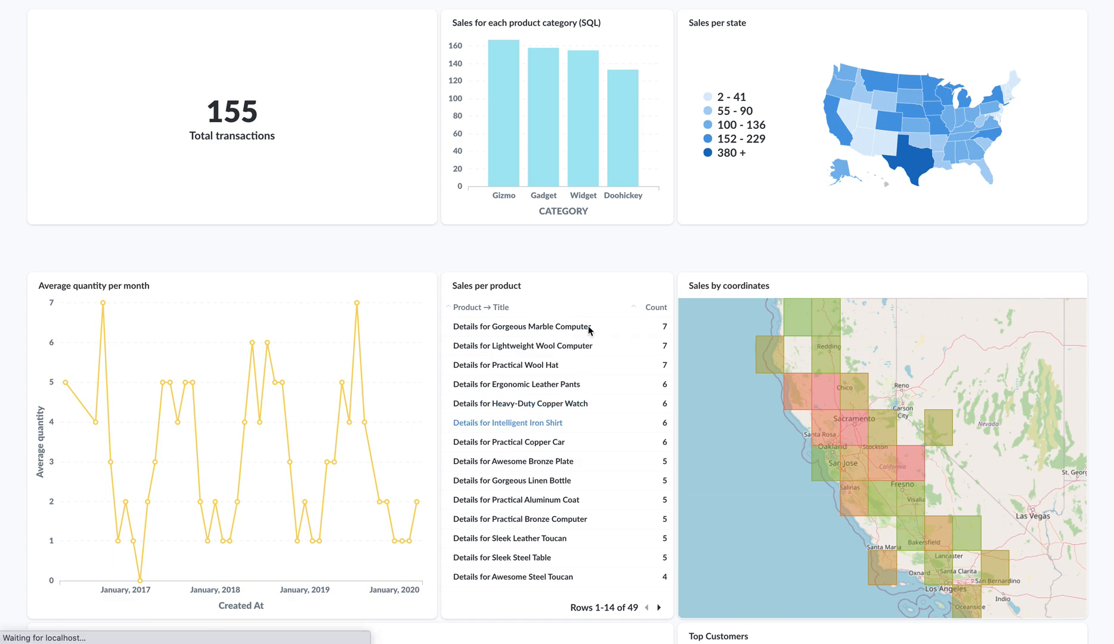
click(507, 422)
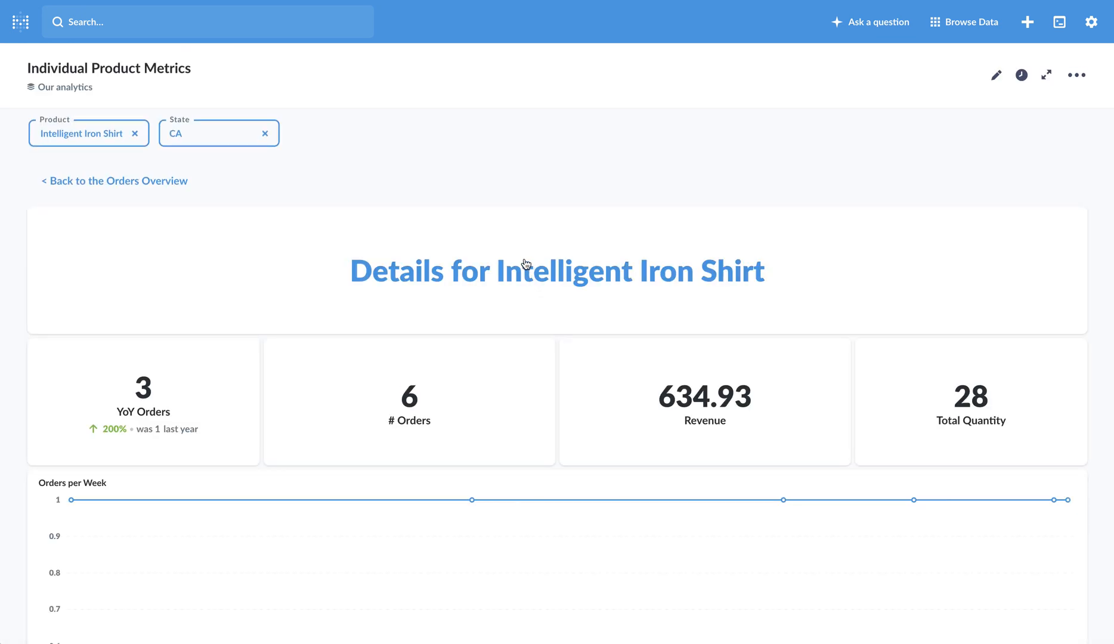
mouse_move(210, 194)
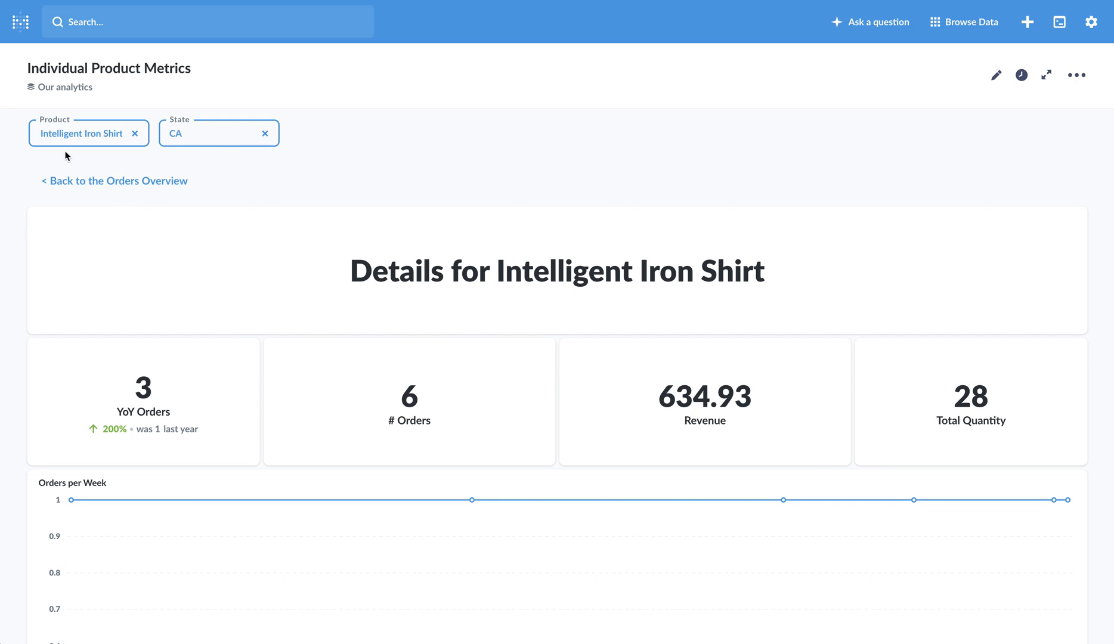
mouse_move(52, 152)
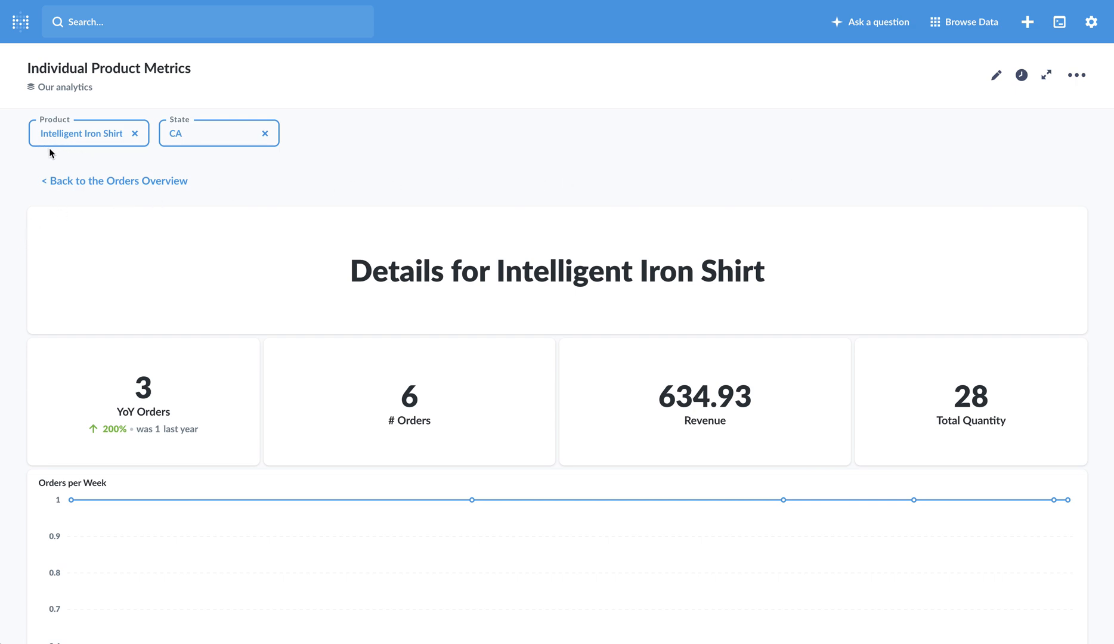
mouse_move(79, 135)
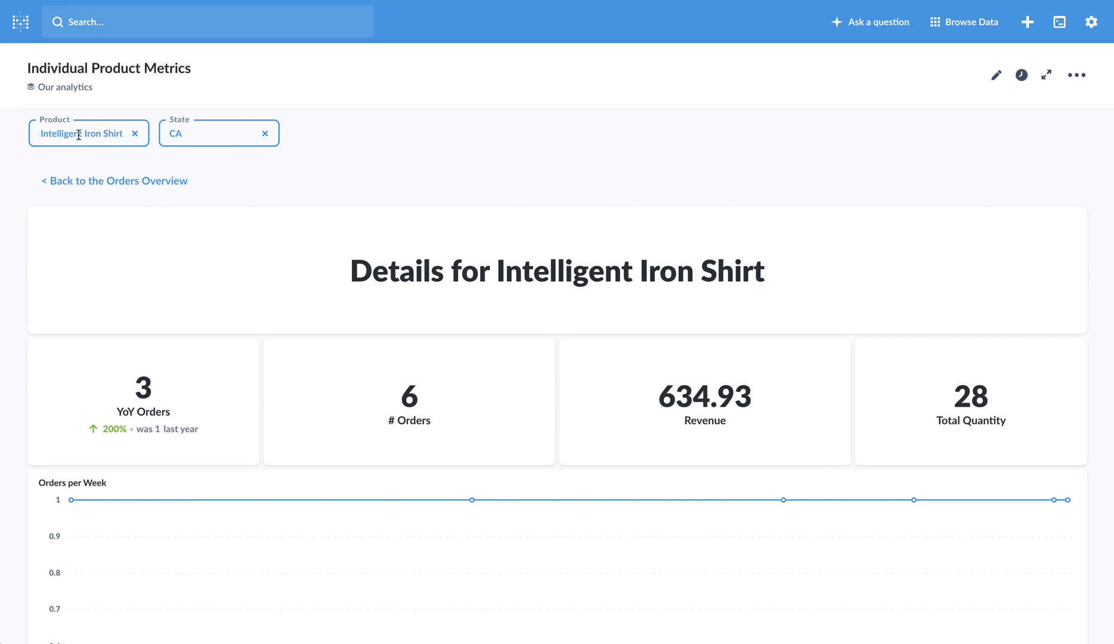
mouse_move(263, 173)
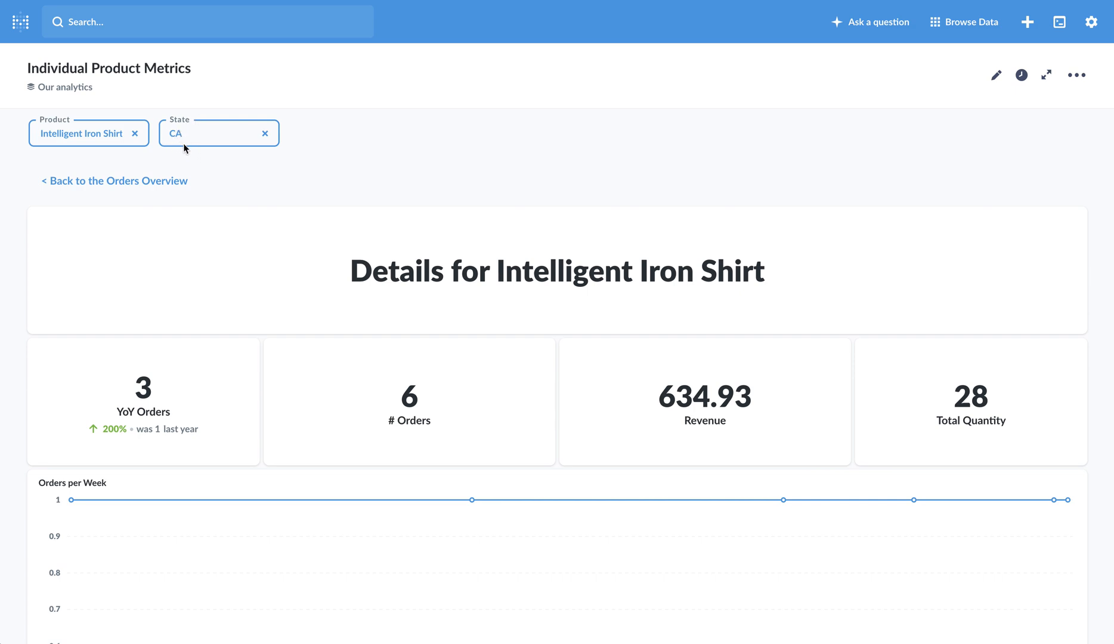
mouse_move(327, 173)
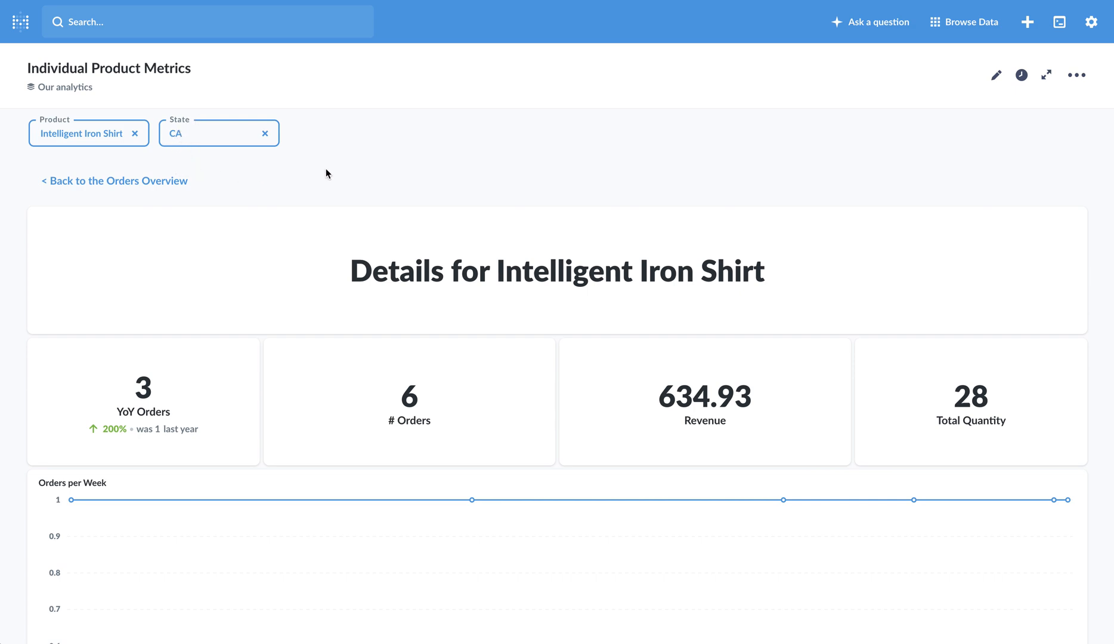
mouse_move(95, 157)
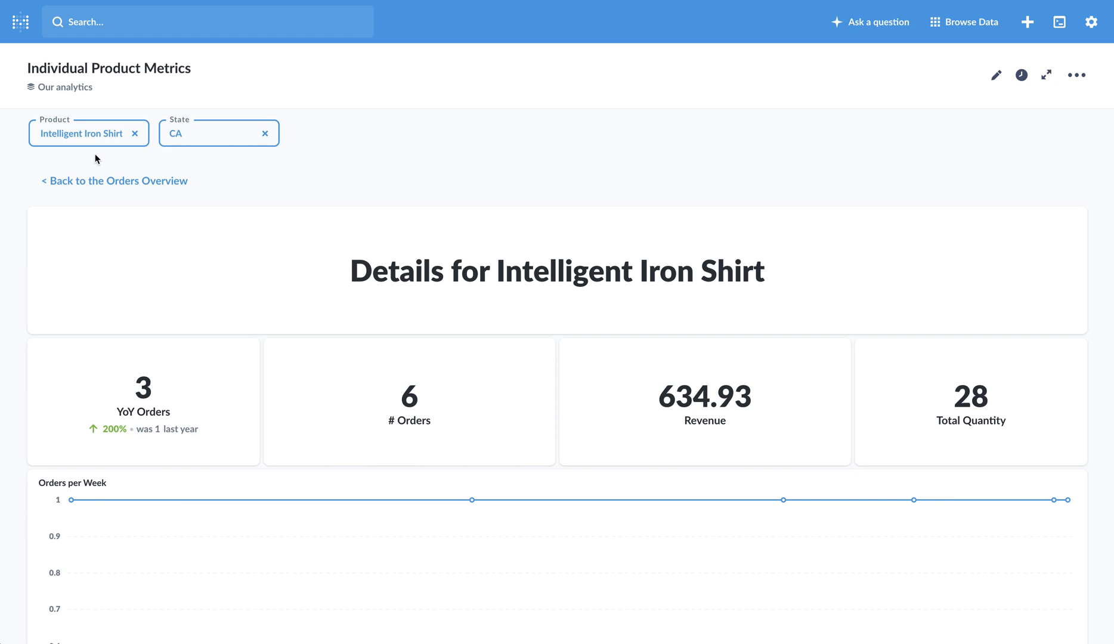
mouse_move(239, 192)
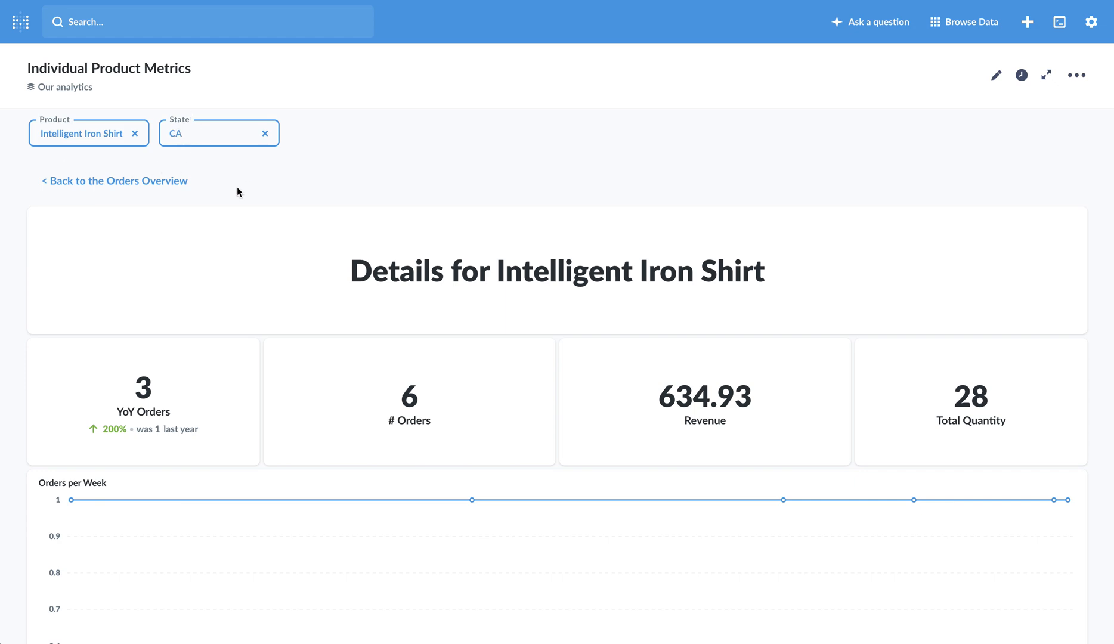
mouse_move(115, 181)
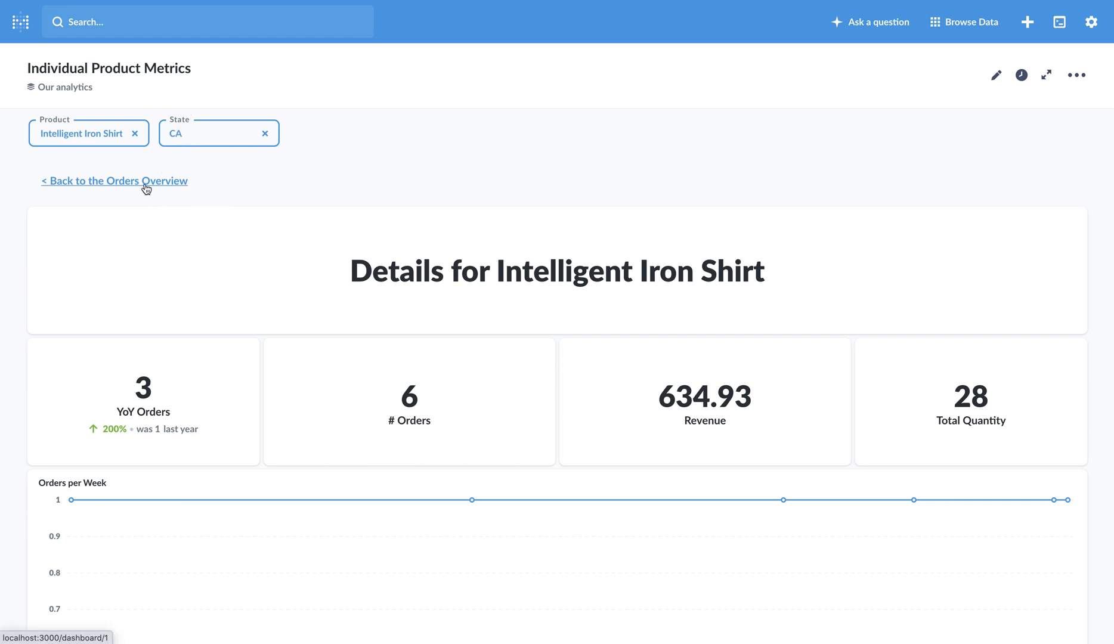
click(113, 180)
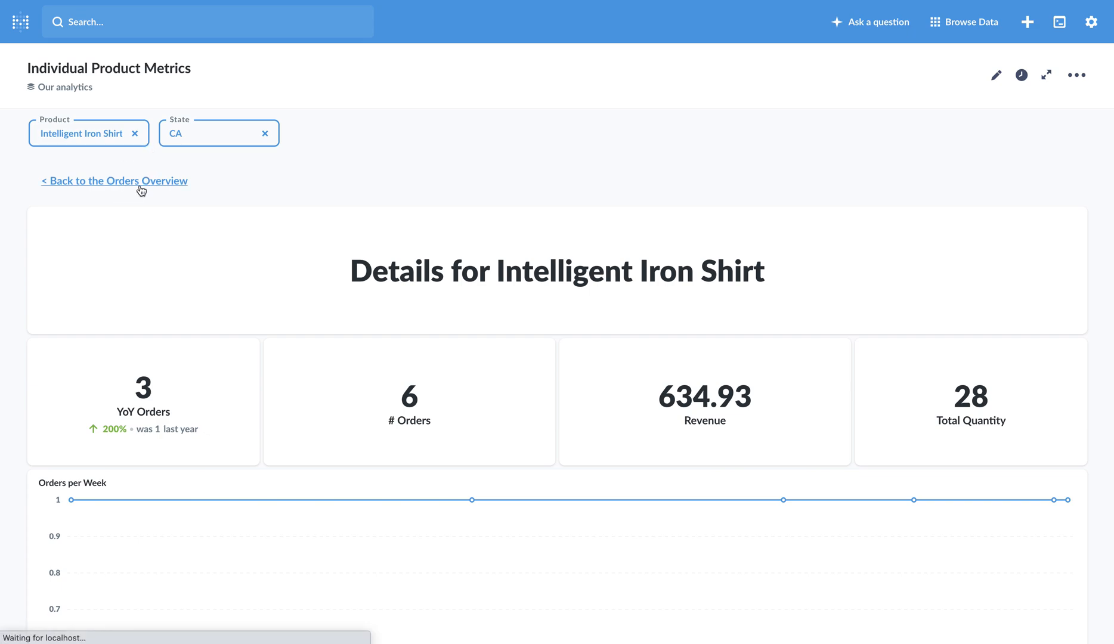
Step: Go back to the unfiltered Orders Overview (18,760 transactions) and scroll to the Reviews table
click(113, 180)
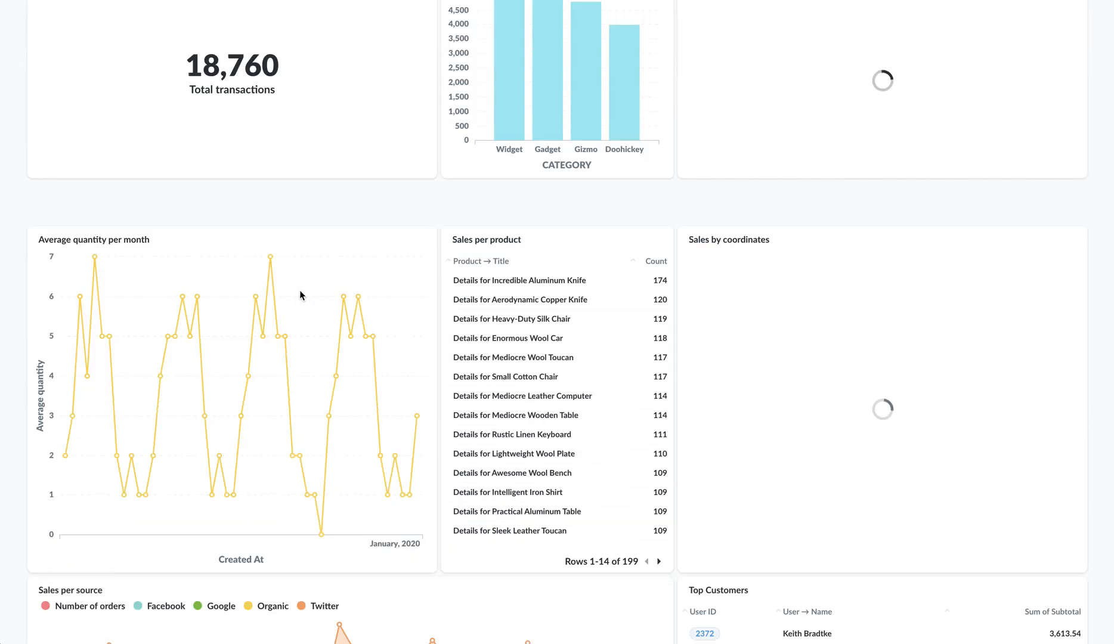
scroll(down, 3)
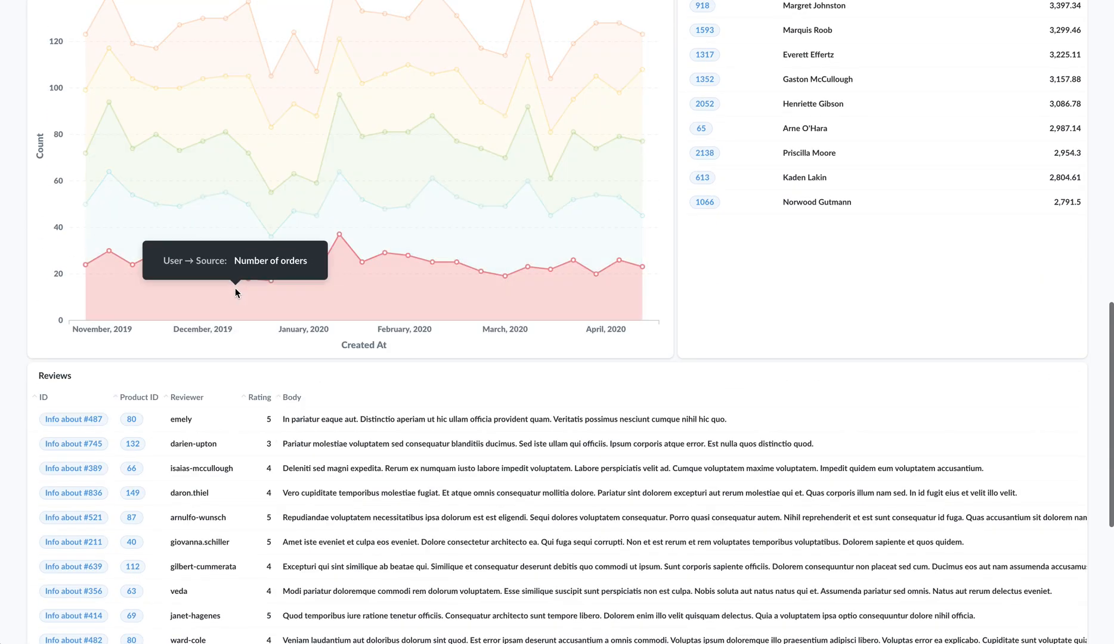
scroll(down, 3)
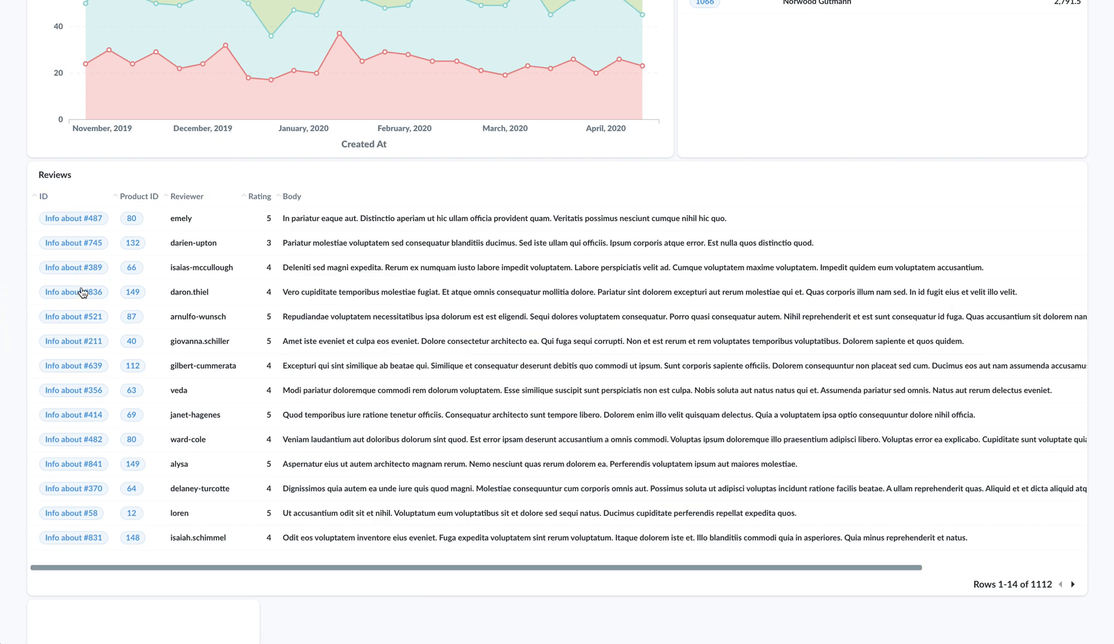
mouse_move(98, 423)
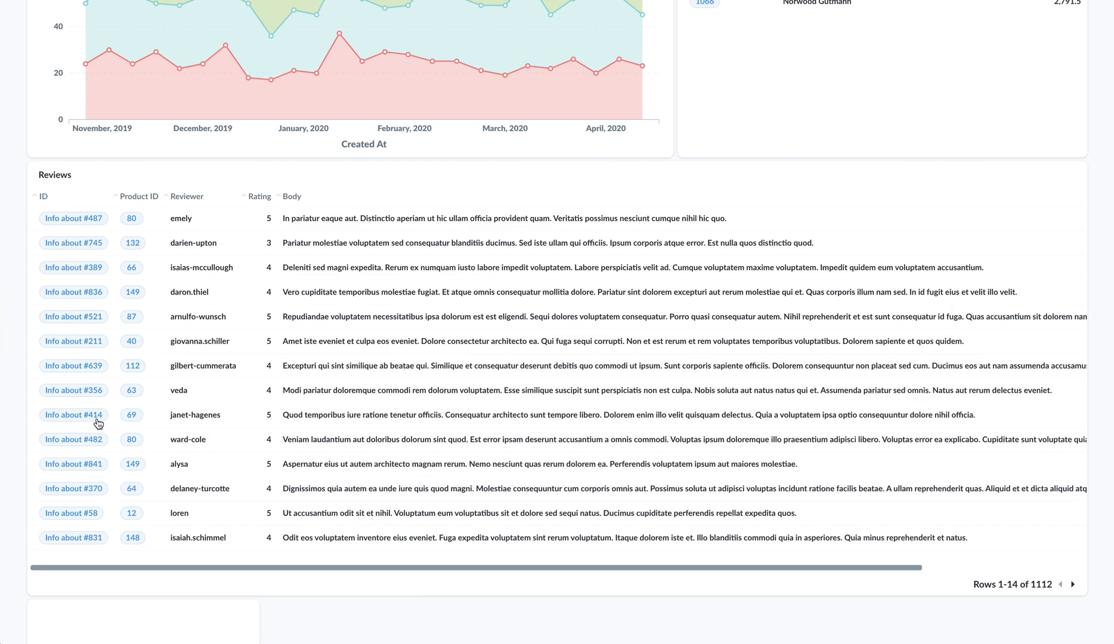
mouse_move(64, 228)
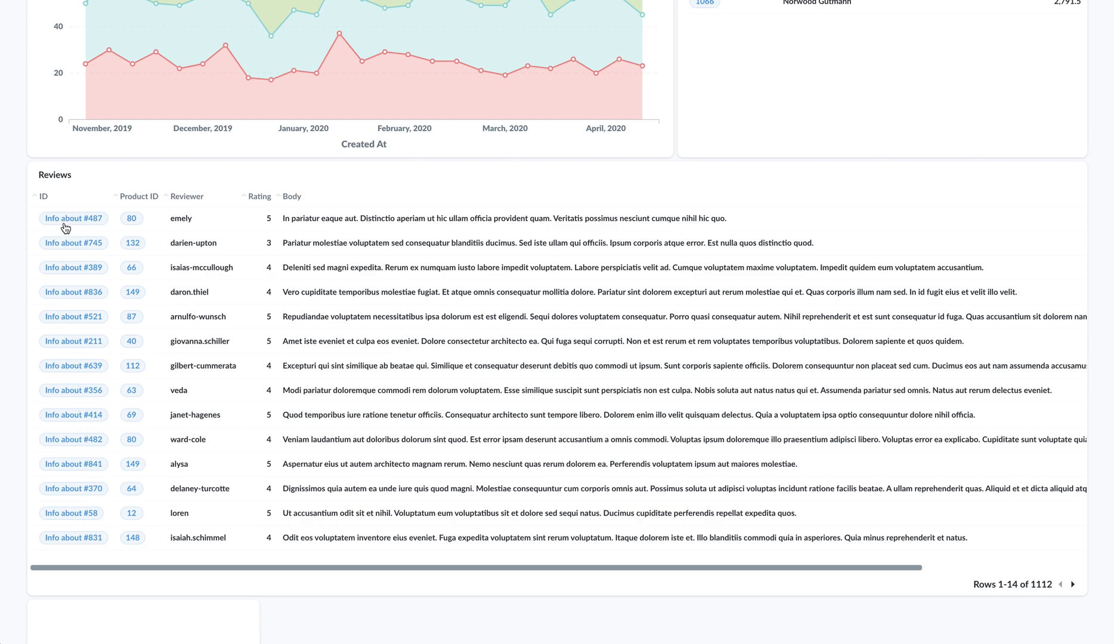
mouse_move(64, 226)
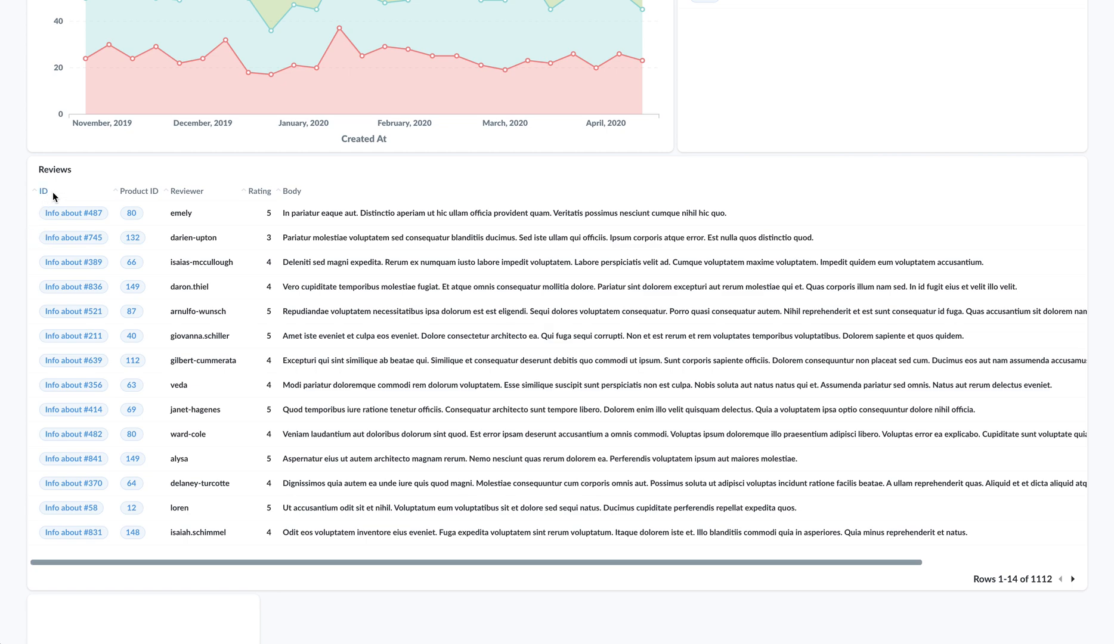
mouse_move(78, 221)
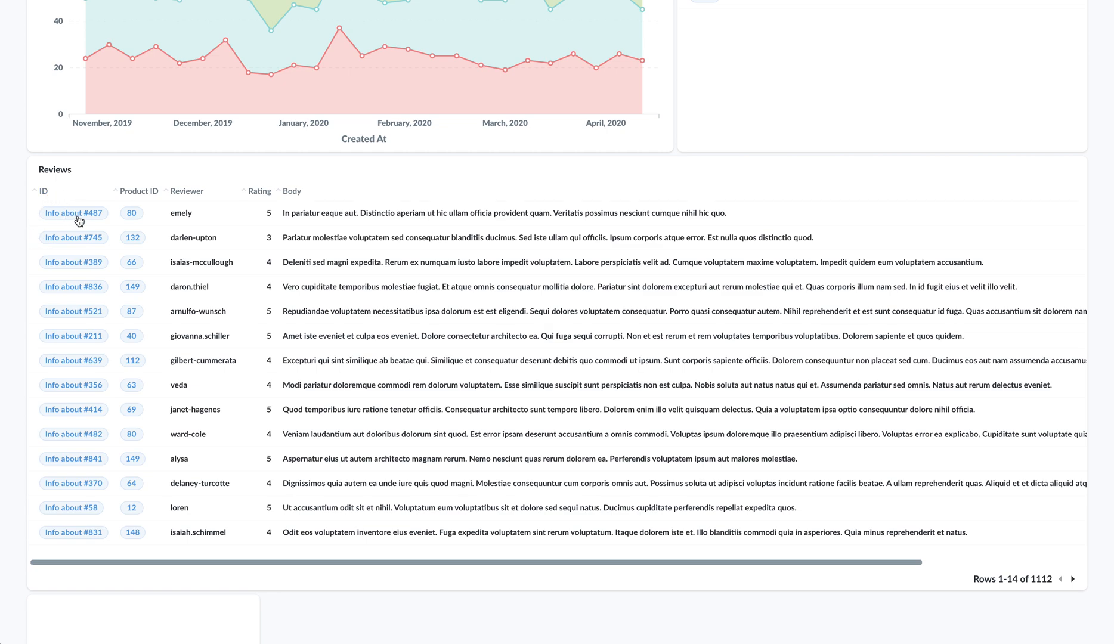
Step: Follow the 'Info about #487' review link, then return to the top of the dashboard
click(73, 213)
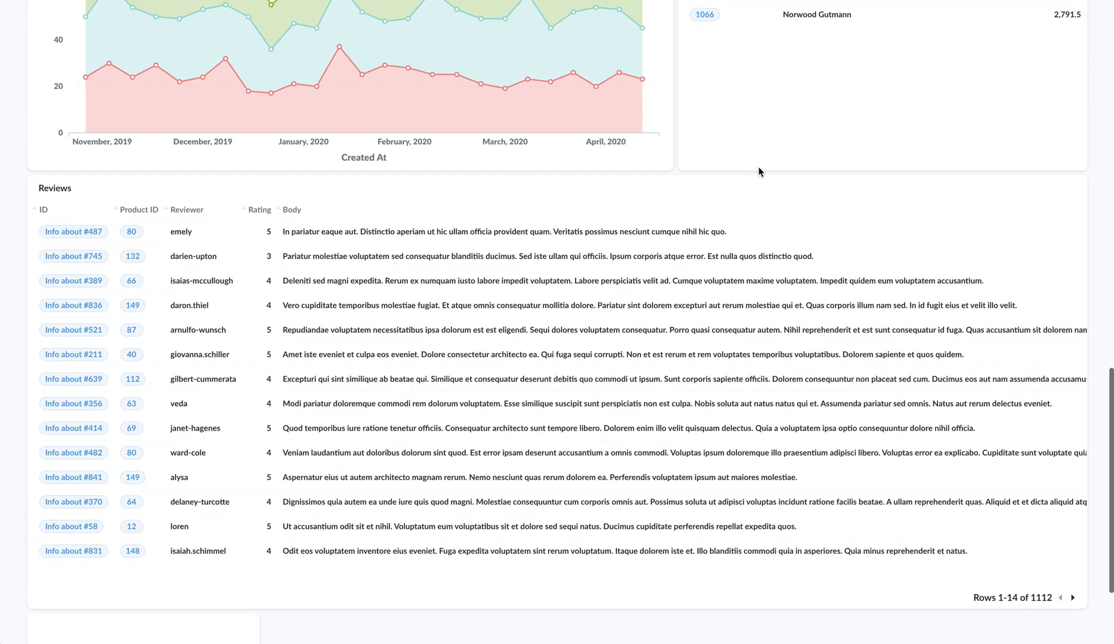
scroll(up, 3)
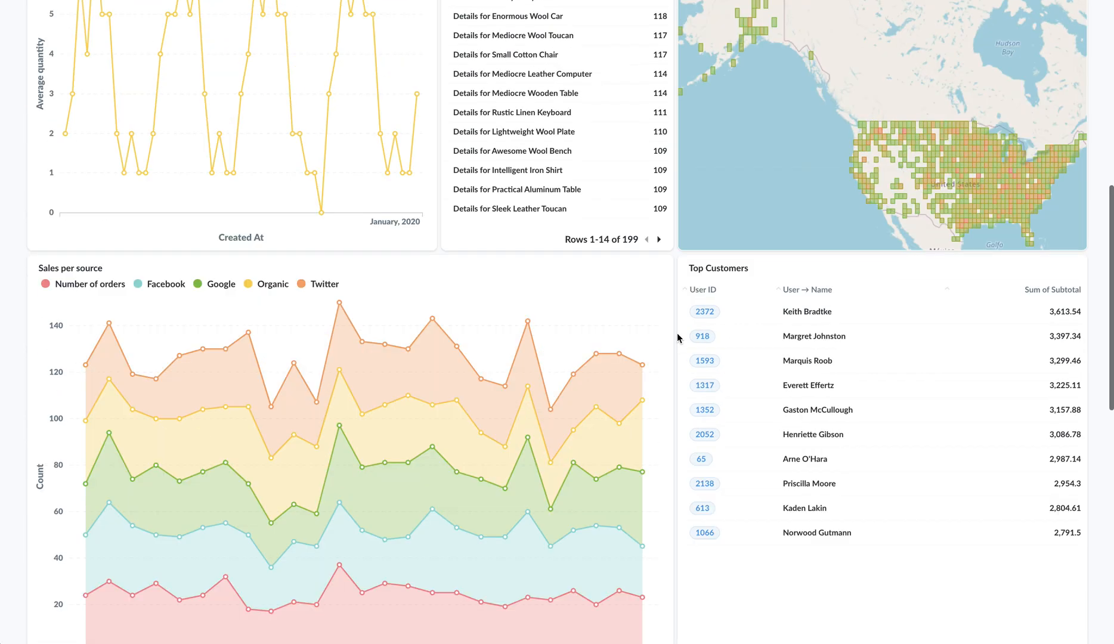
scroll(up, 3)
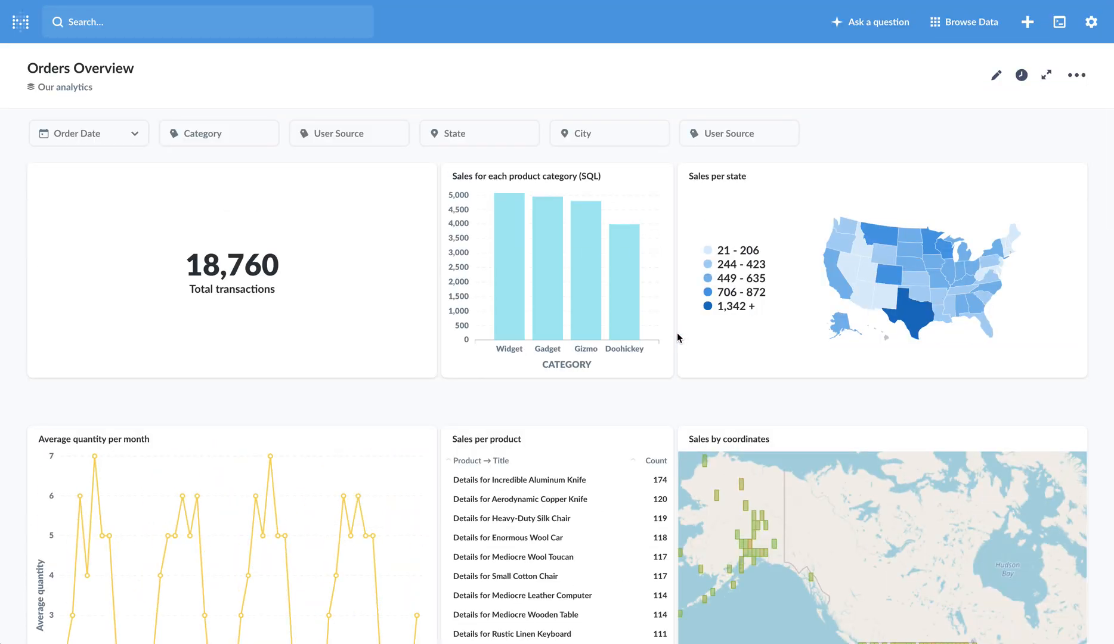